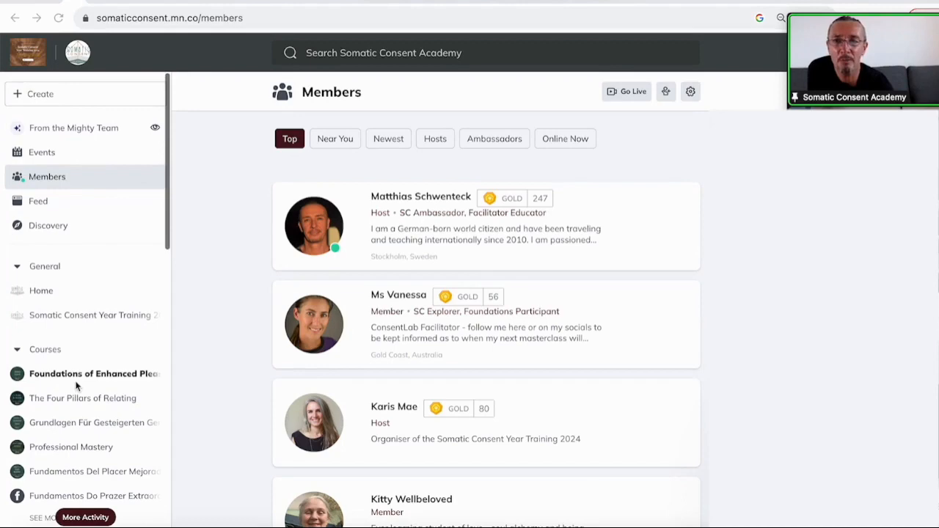
# Step: Scroll down and back up through the current community page before going to Events
pyautogui.scroll(-3)
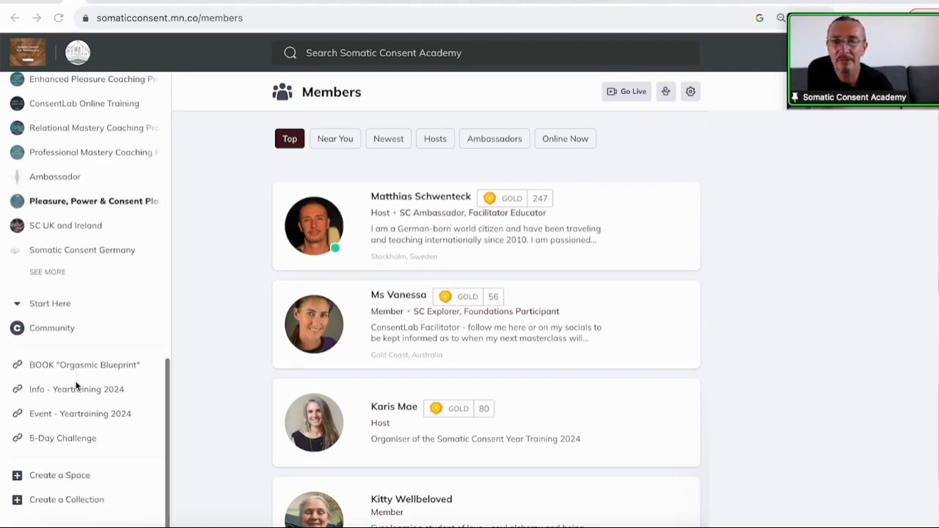
pyautogui.scroll(3)
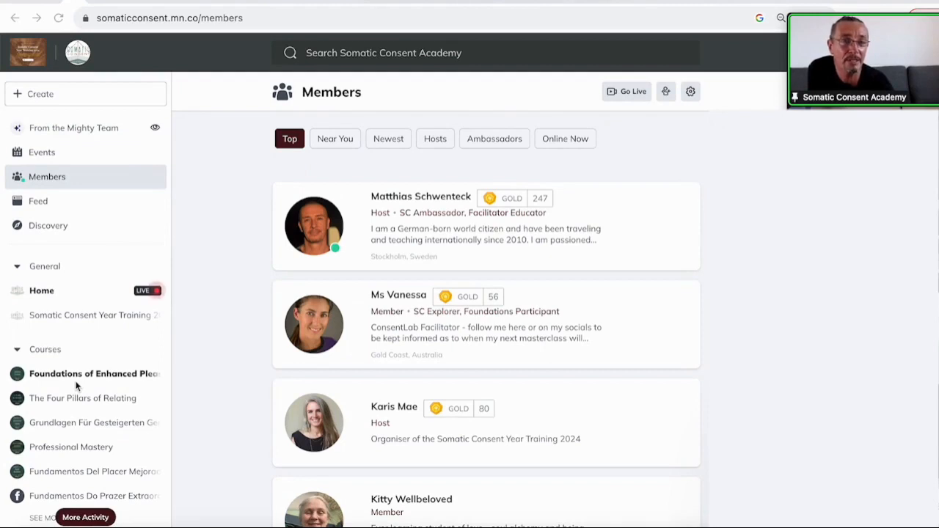
pyautogui.scroll(-3)
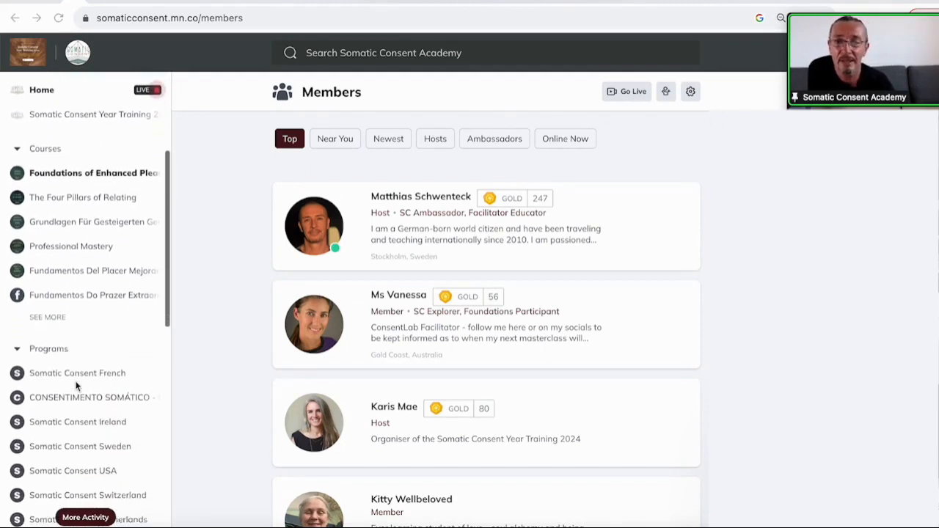
pyautogui.scroll(3)
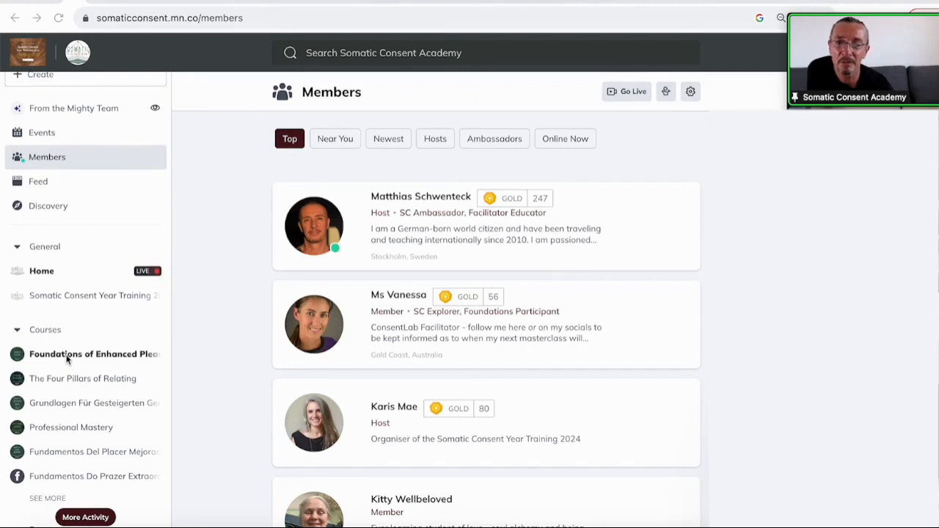
pyautogui.moveTo(59, 208)
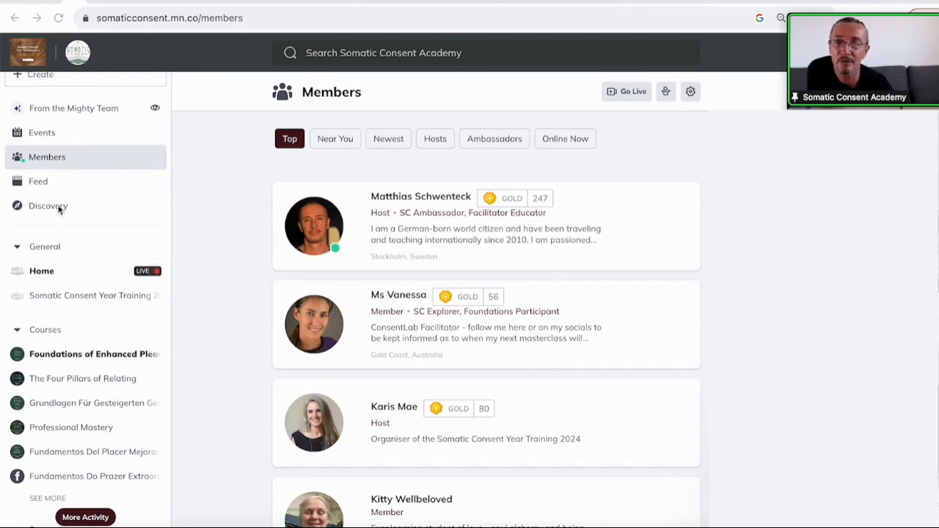
pyautogui.scroll(-3)
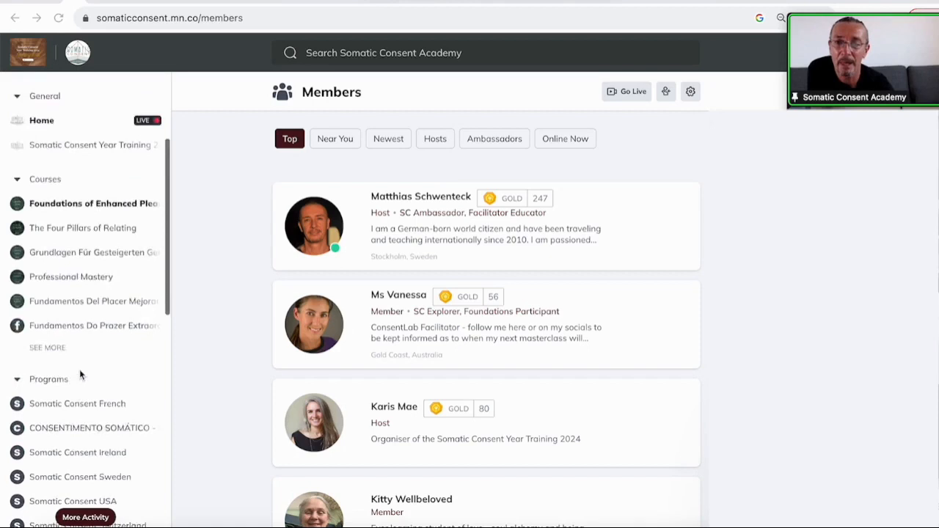
pyautogui.scroll(-3)
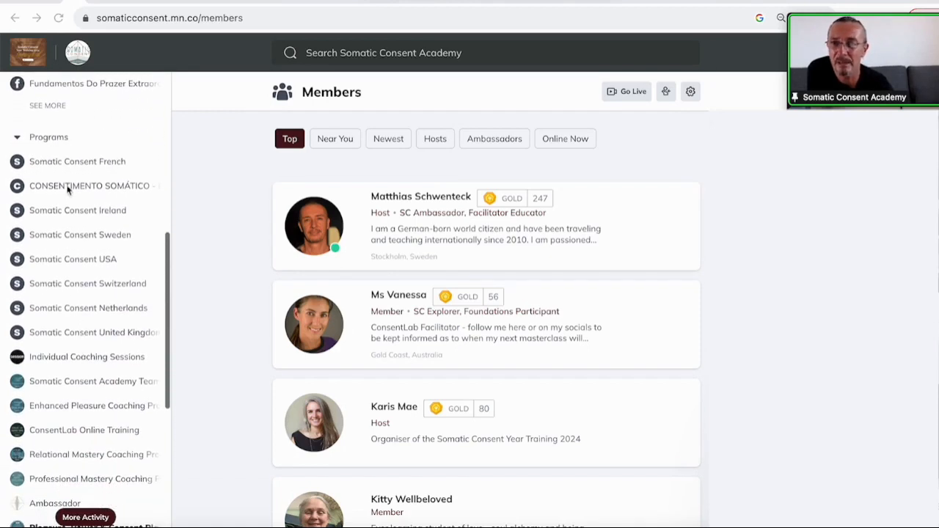
pyautogui.scroll(-3)
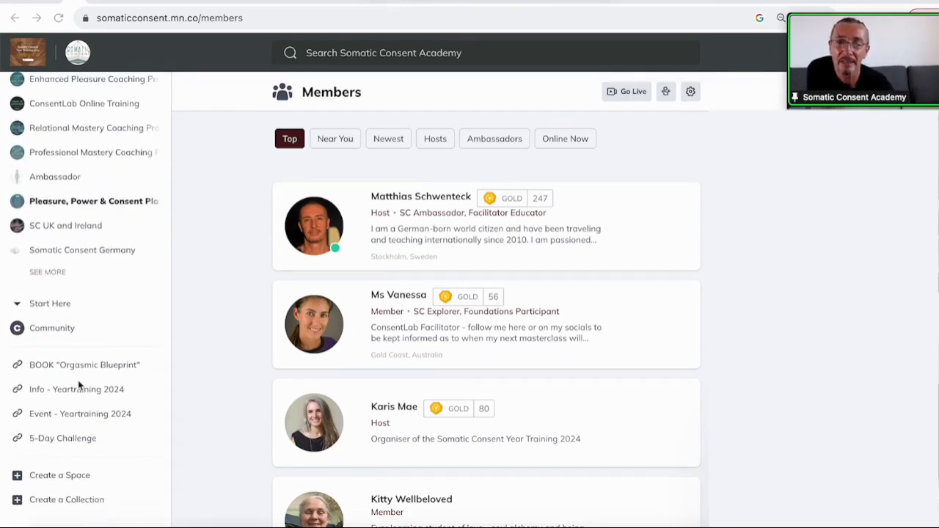
pyautogui.scroll(-3)
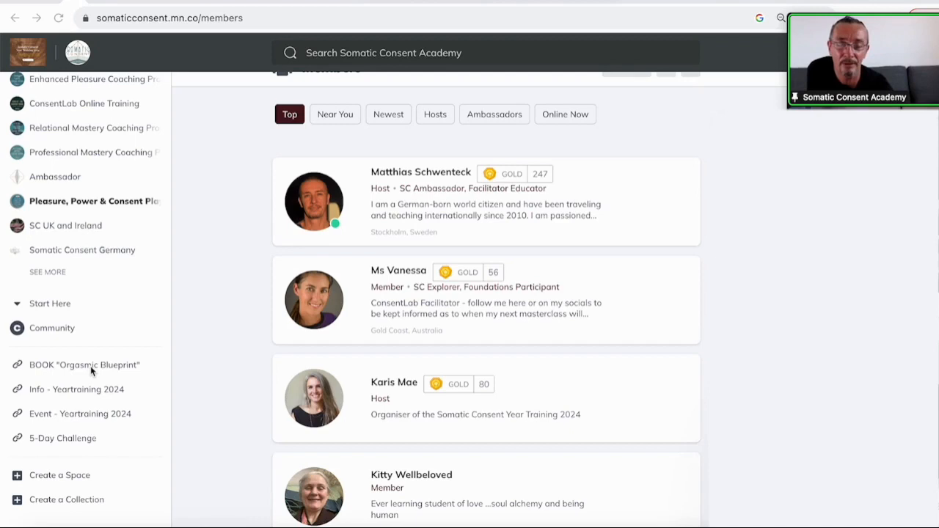
pyautogui.moveTo(97, 379)
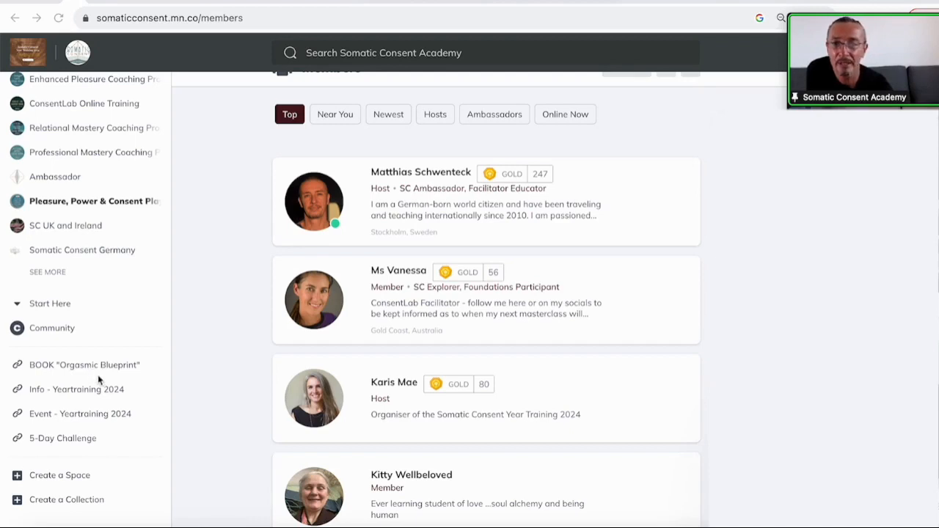
pyautogui.moveTo(76, 393)
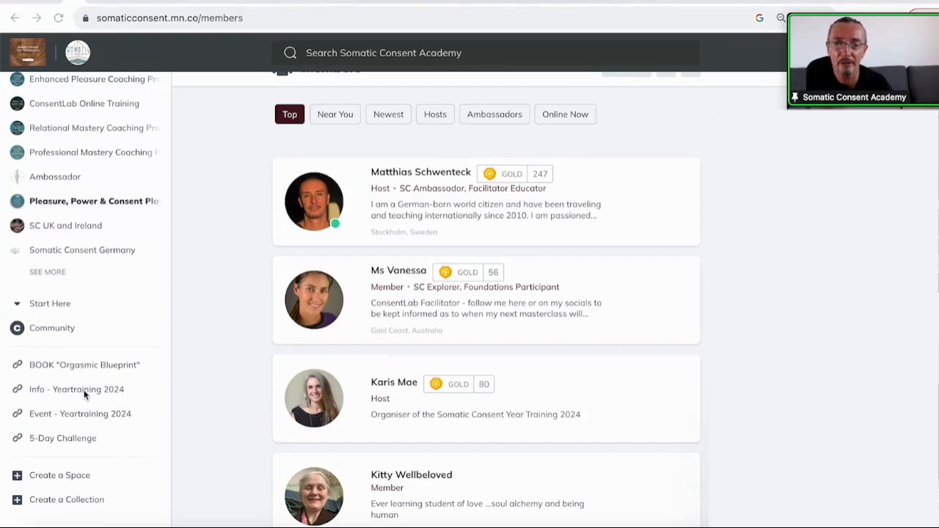
pyautogui.moveTo(91, 422)
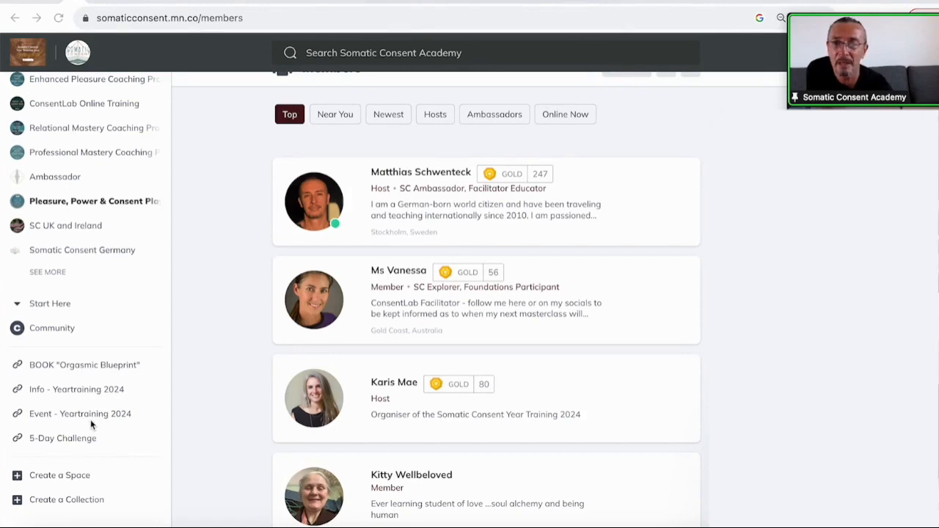
pyautogui.moveTo(101, 419)
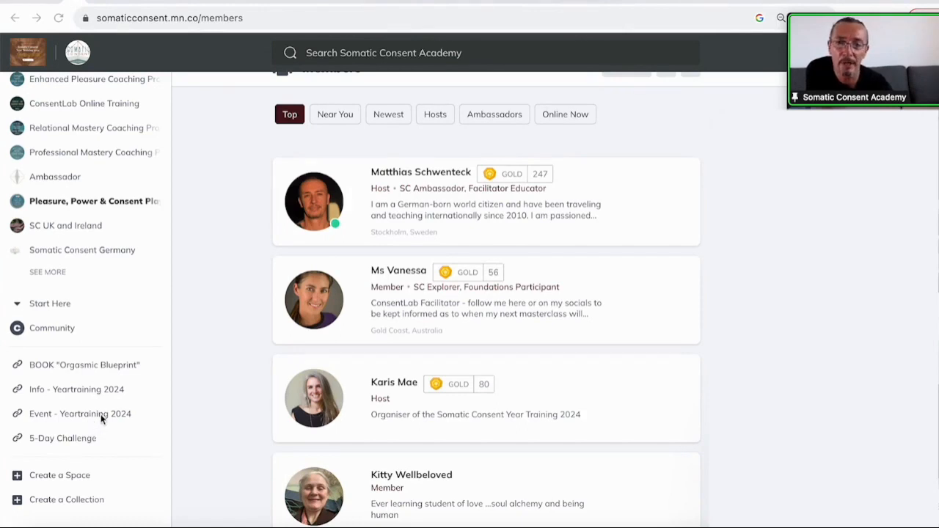
pyautogui.moveTo(79, 439)
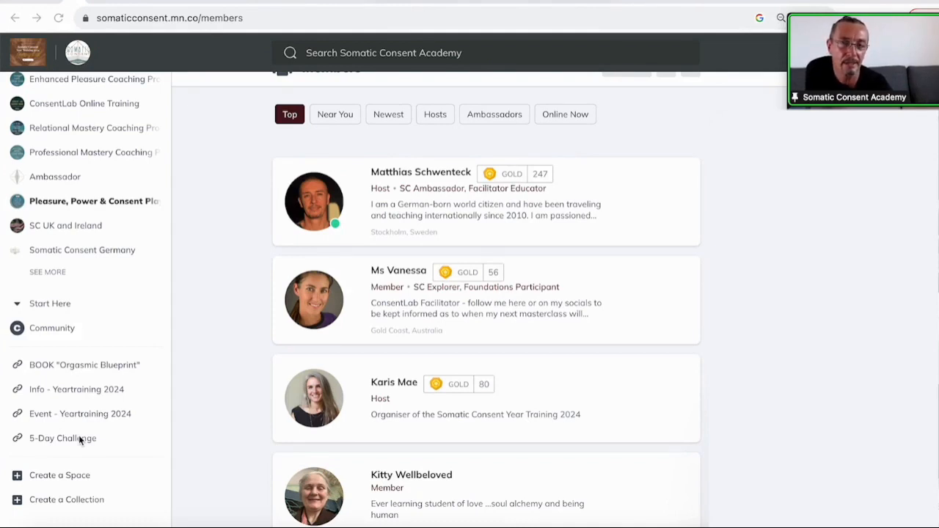
pyautogui.scroll(3)
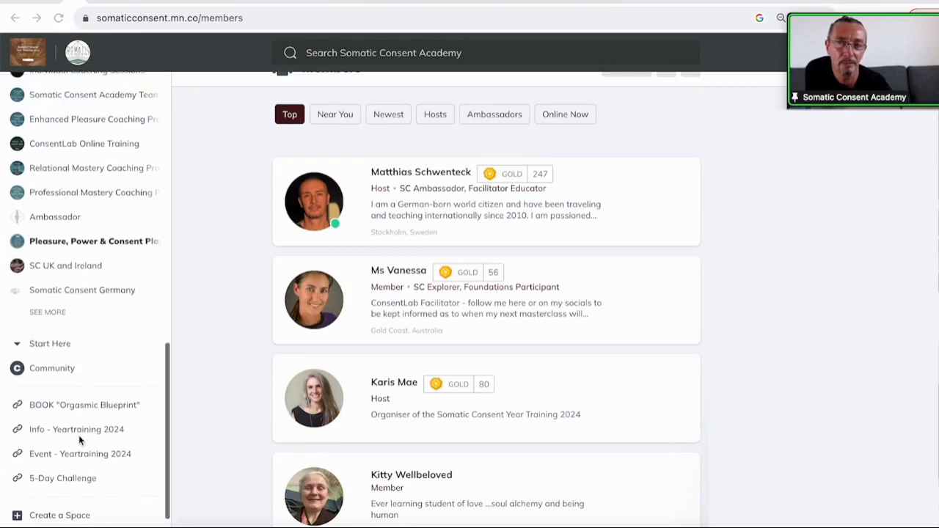
pyautogui.scroll(3)
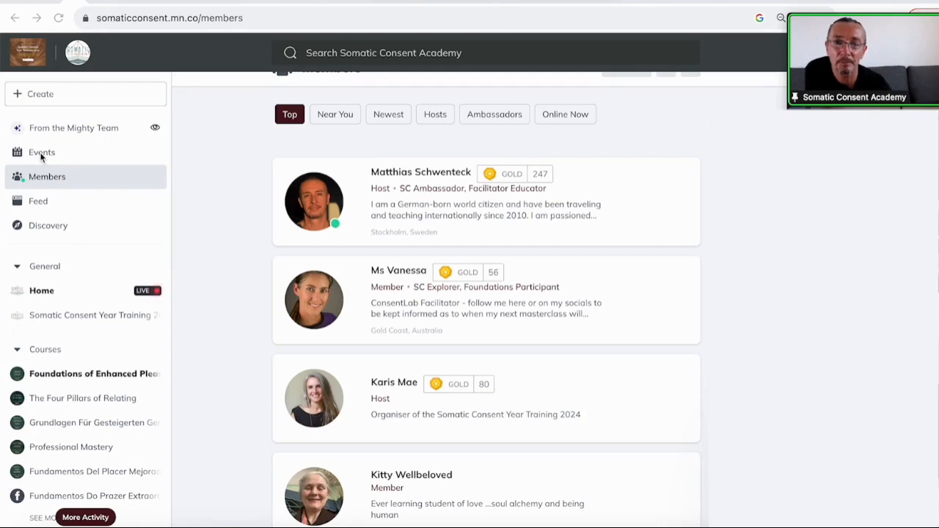
# Step: Open Events and browse the recurring Zoom sessions through October, then return to top
pyautogui.click(41, 152)
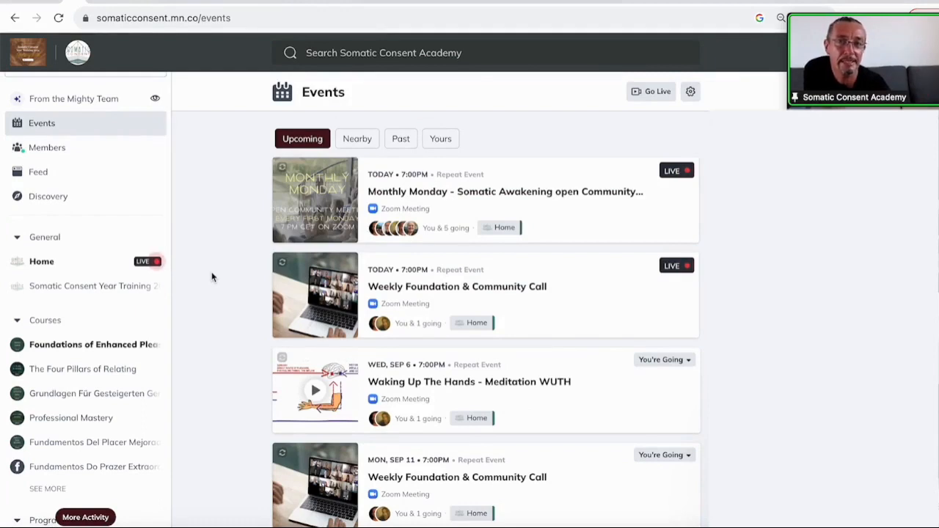
pyautogui.moveTo(437, 256)
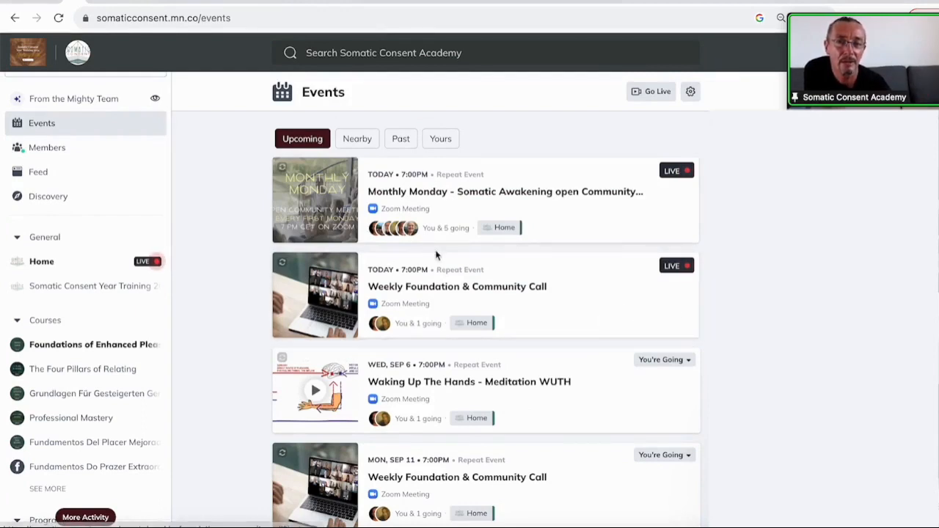
pyautogui.moveTo(470, 221)
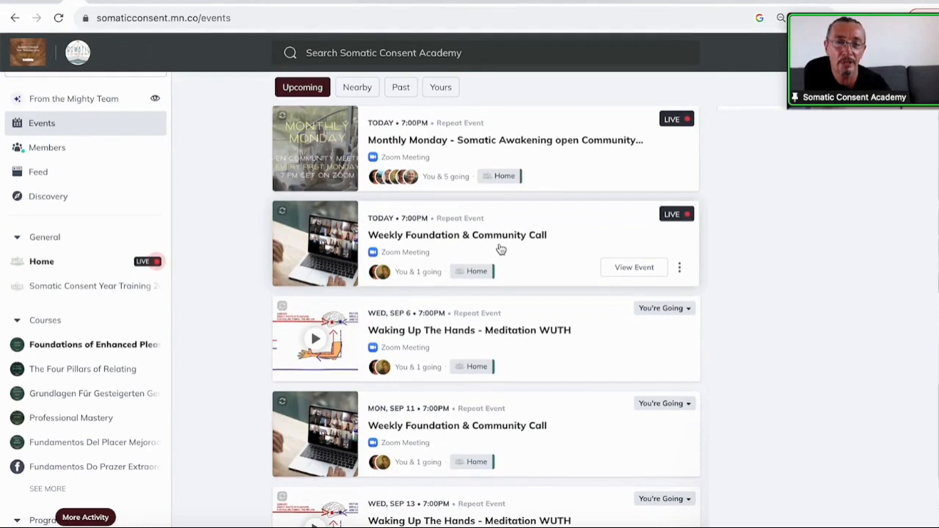
pyautogui.moveTo(407, 144)
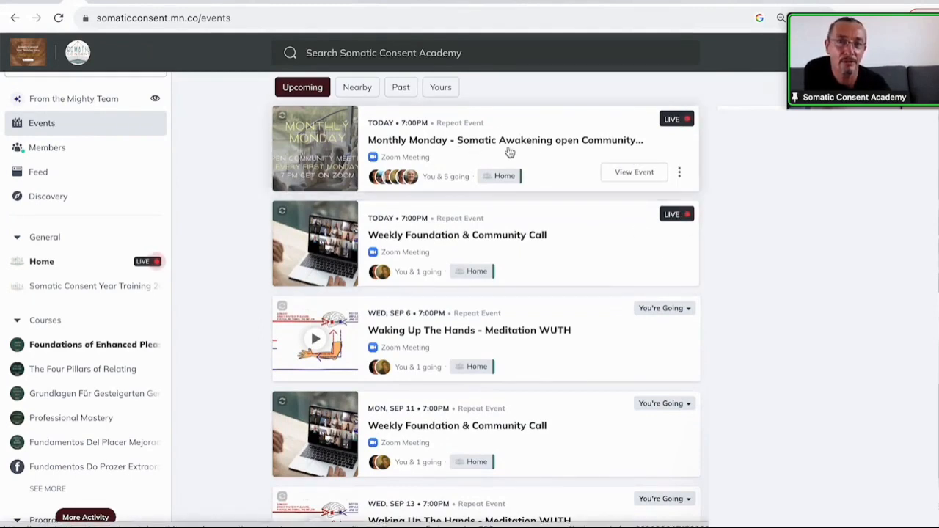
pyautogui.moveTo(585, 159)
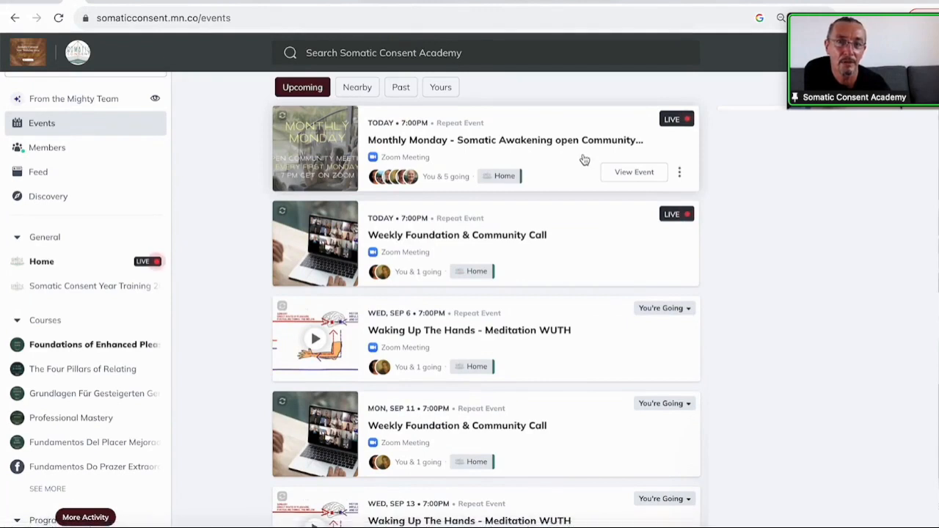
pyautogui.moveTo(593, 158)
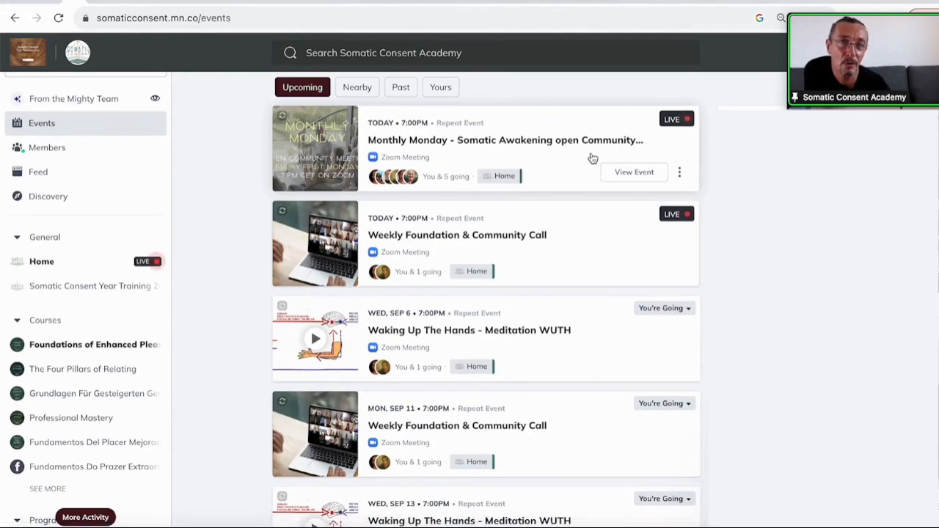
pyautogui.moveTo(490, 233)
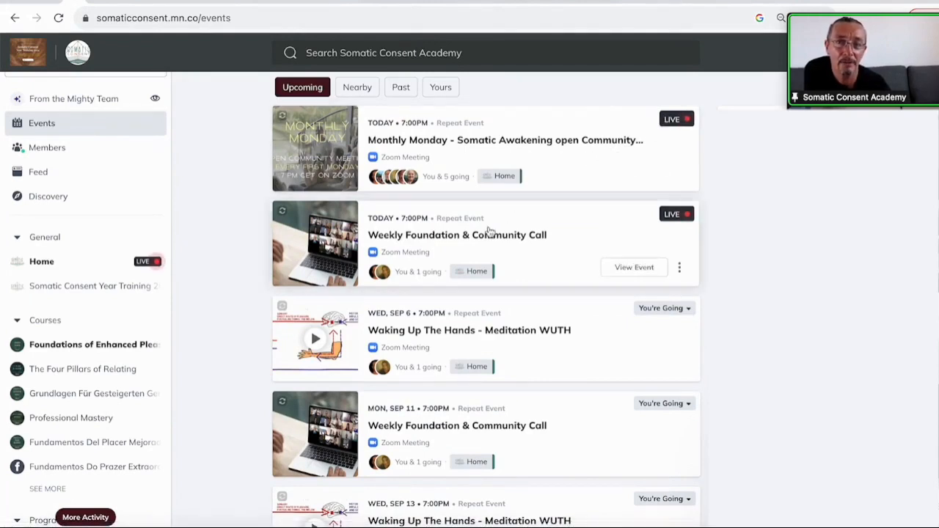
pyautogui.moveTo(428, 268)
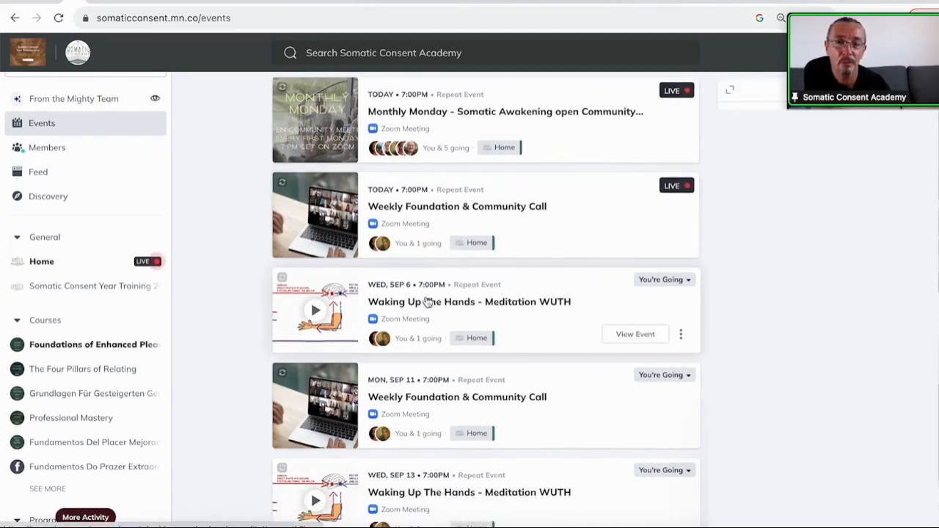
pyautogui.scroll(-3)
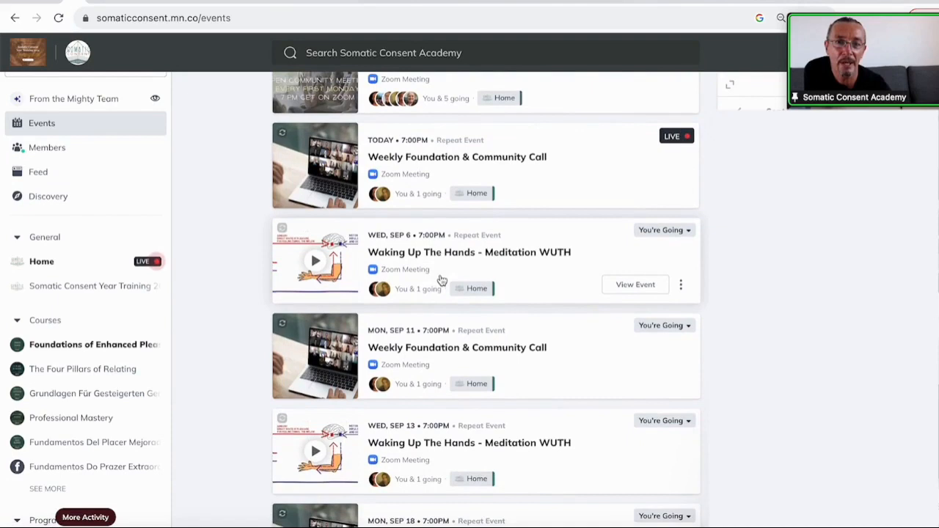
pyautogui.scroll(-3)
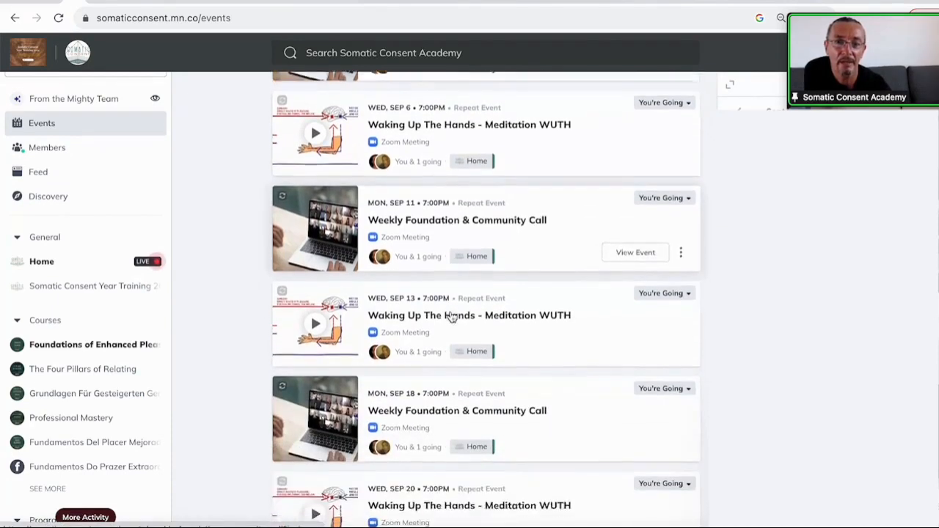
pyautogui.scroll(-3)
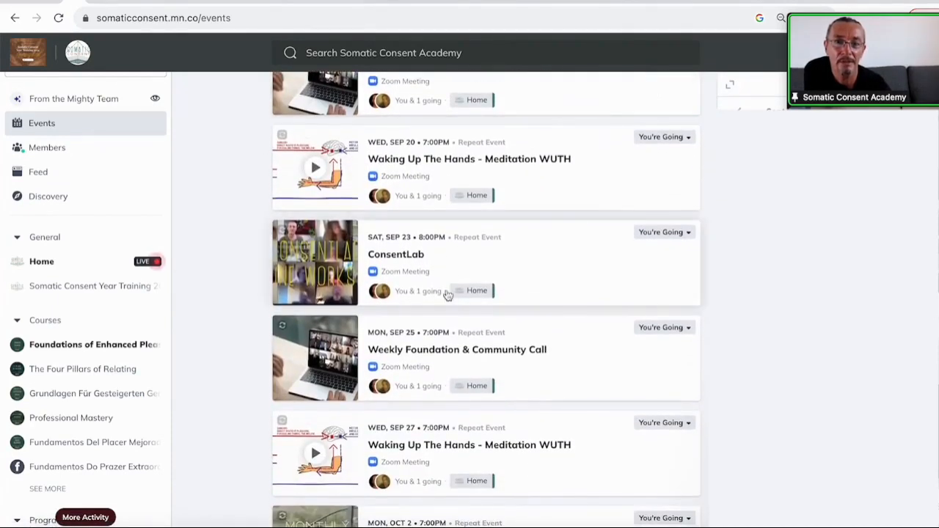
pyautogui.moveTo(447, 264)
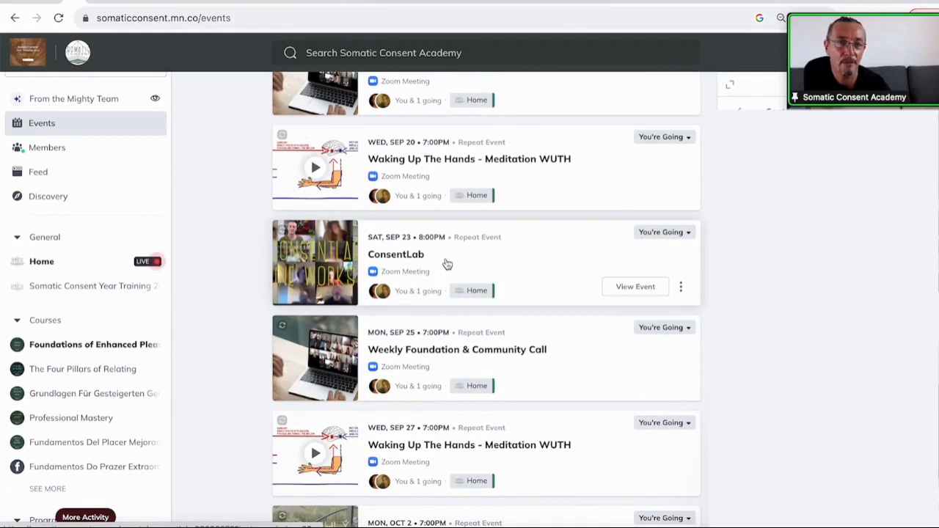
pyautogui.moveTo(447, 254)
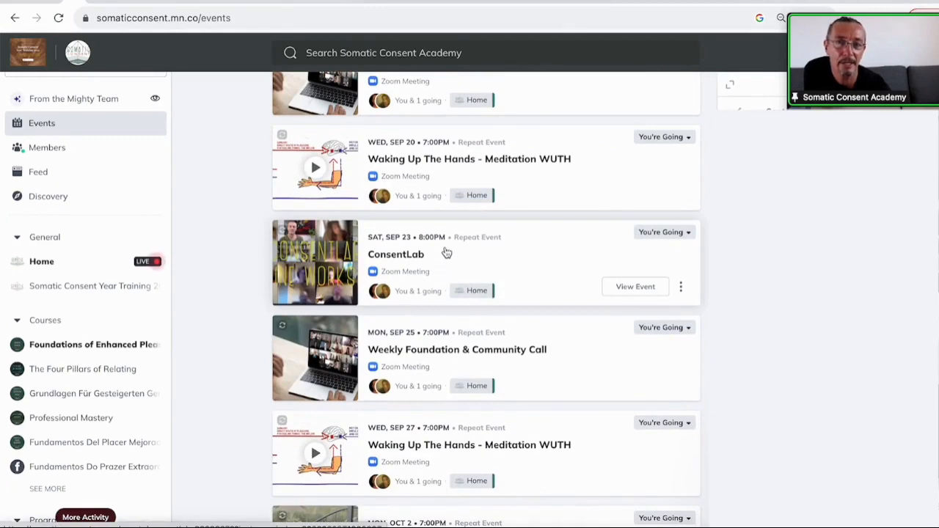
pyautogui.scroll(-3)
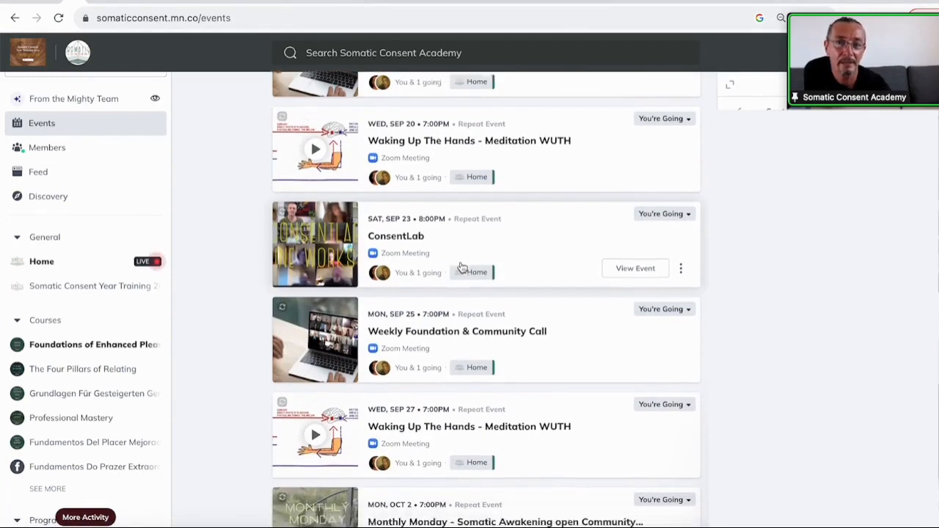
pyautogui.scroll(-3)
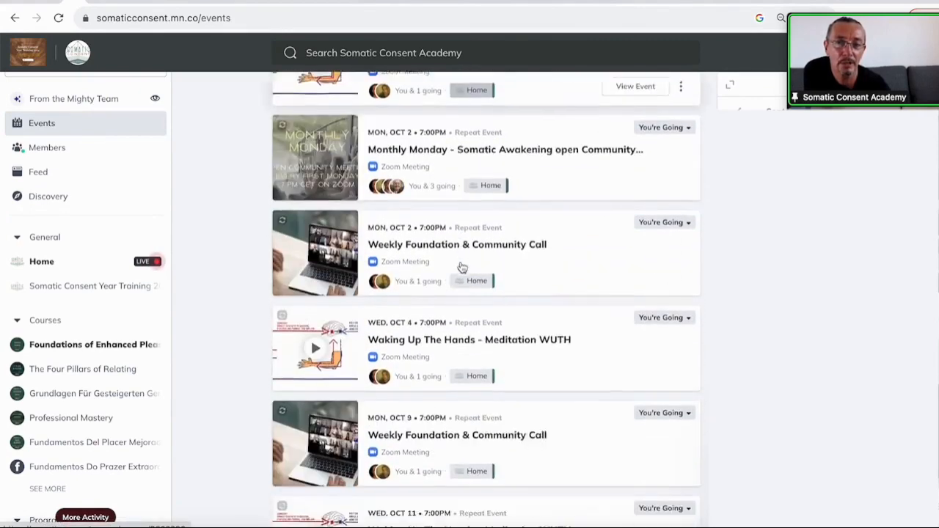
pyautogui.scroll(-3)
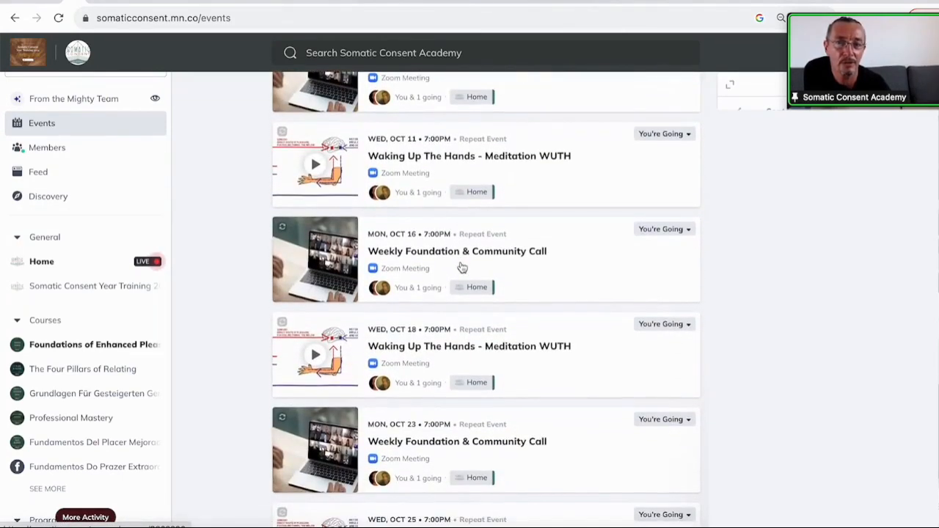
pyautogui.scroll(3)
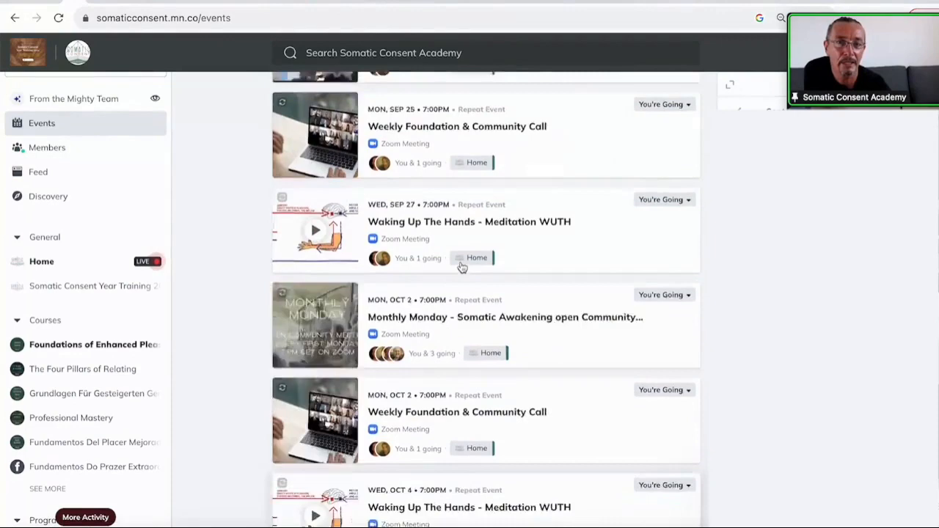
pyautogui.scroll(3)
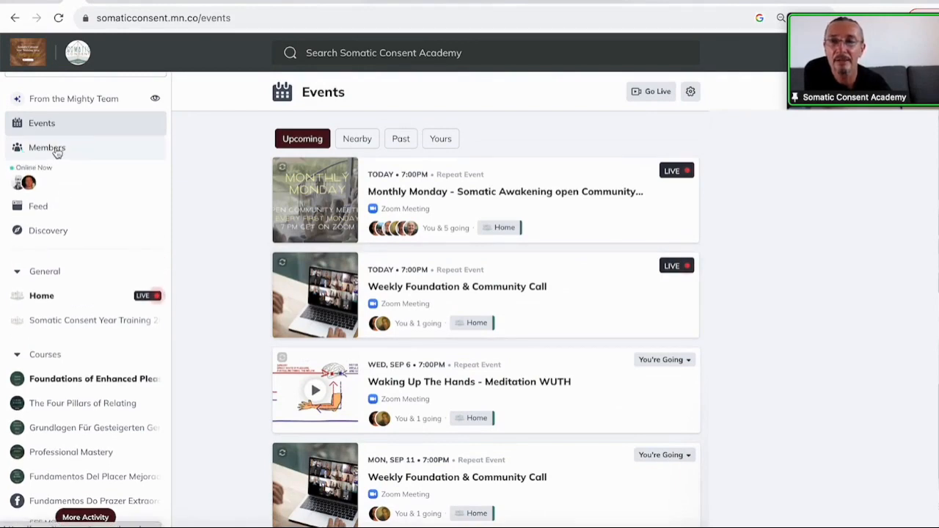
# Step: Open Members and scroll the Top members list to the last member and back up
pyautogui.click(47, 148)
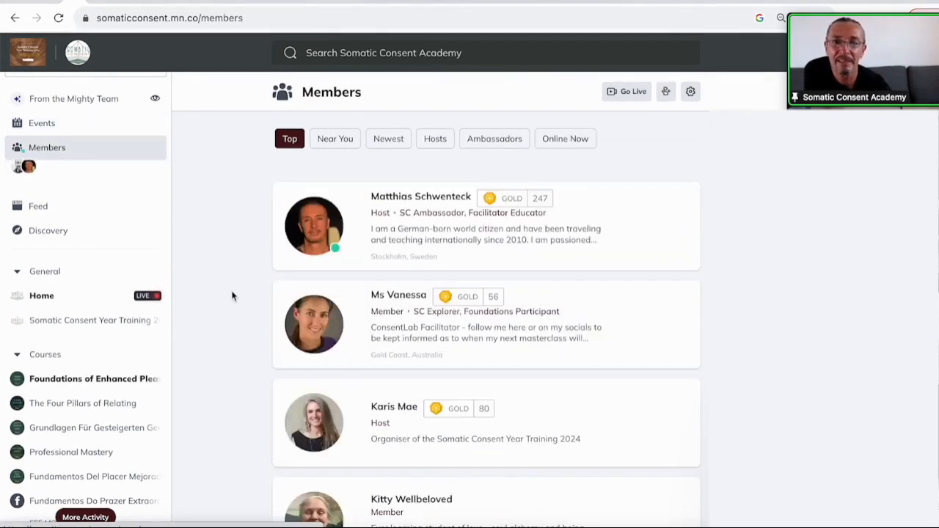
pyautogui.scroll(-3)
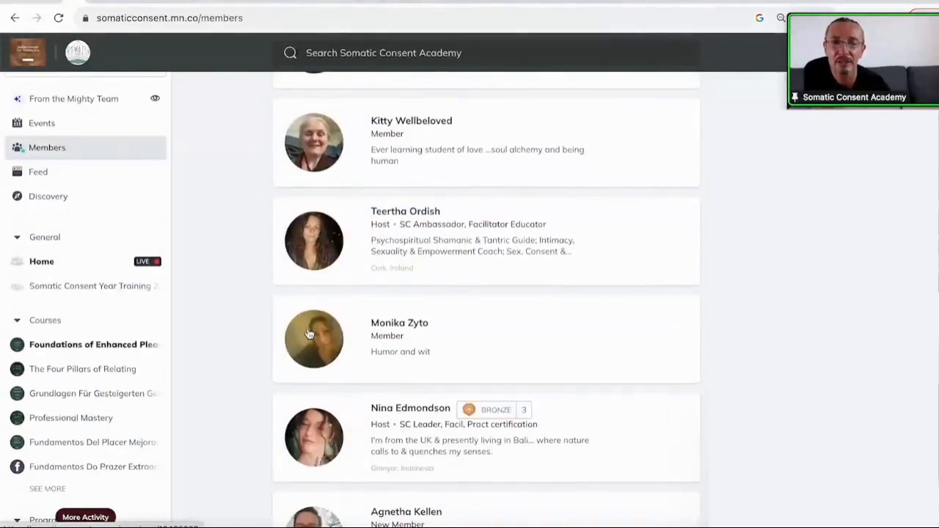
pyautogui.scroll(-3)
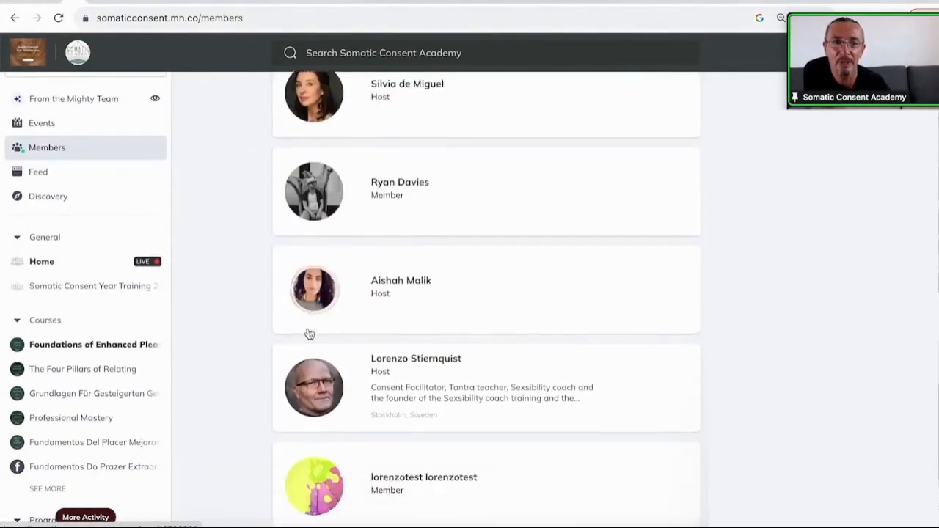
pyautogui.scroll(-3)
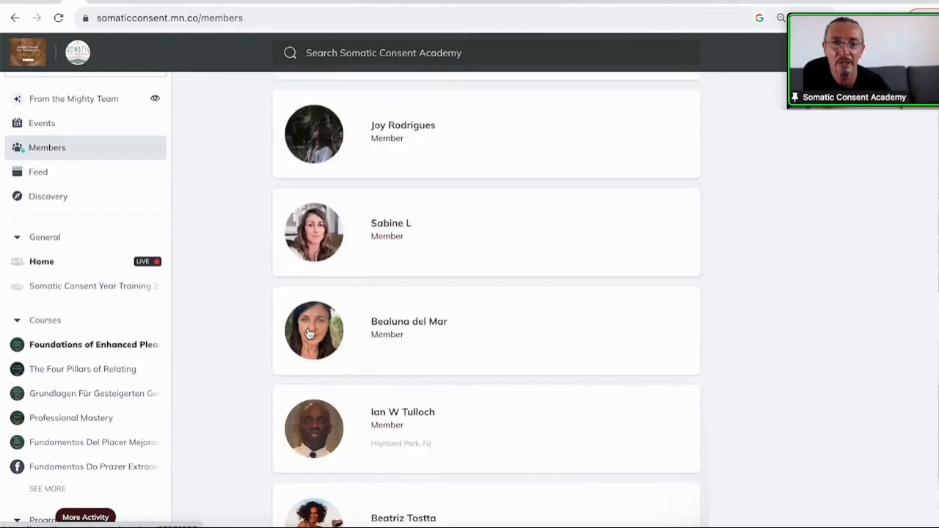
pyautogui.scroll(-3)
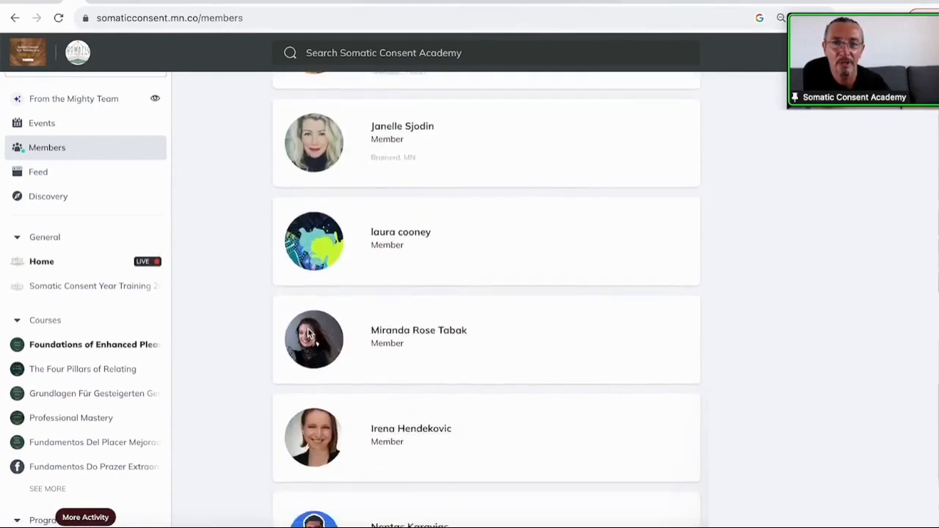
pyautogui.scroll(-3)
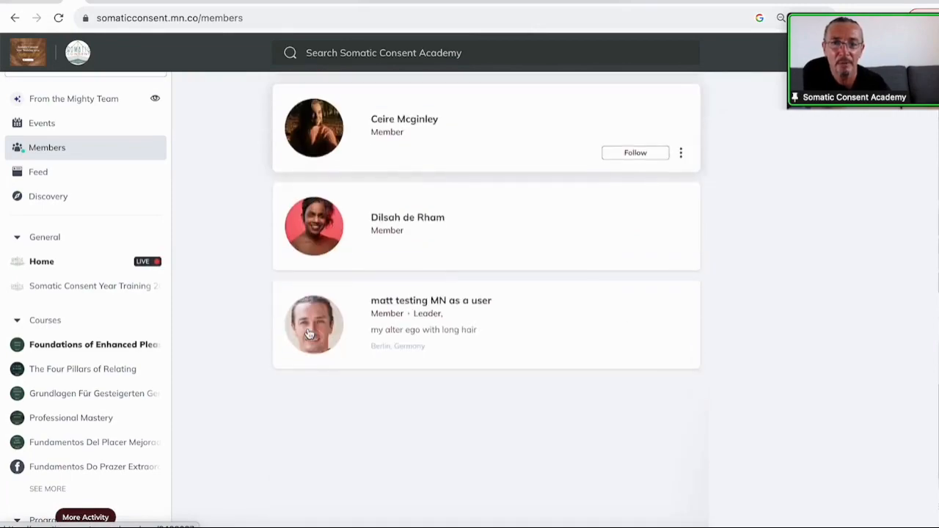
pyautogui.scroll(-3)
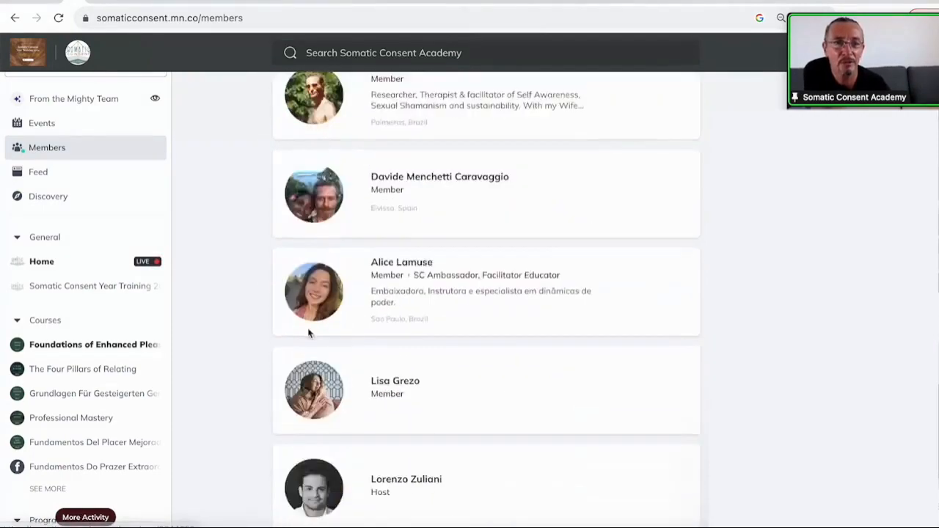
pyautogui.scroll(3)
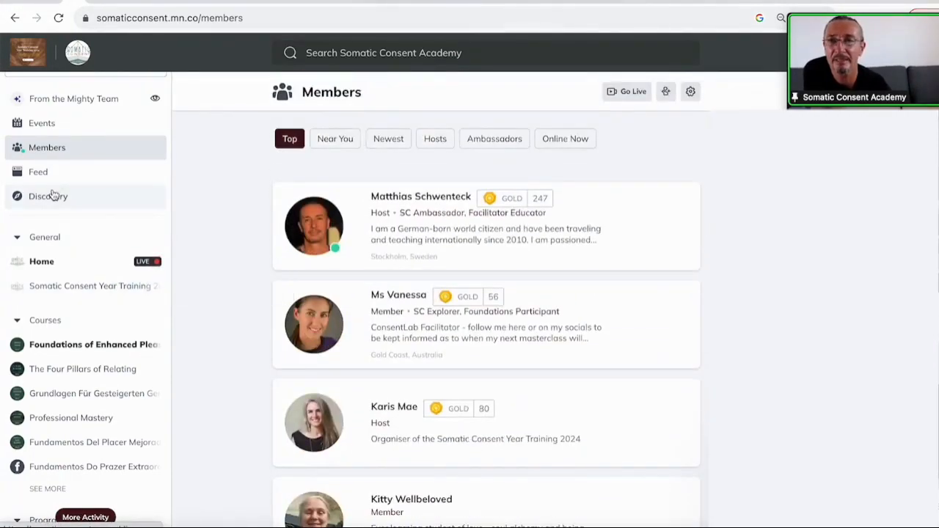
pyautogui.click(38, 172)
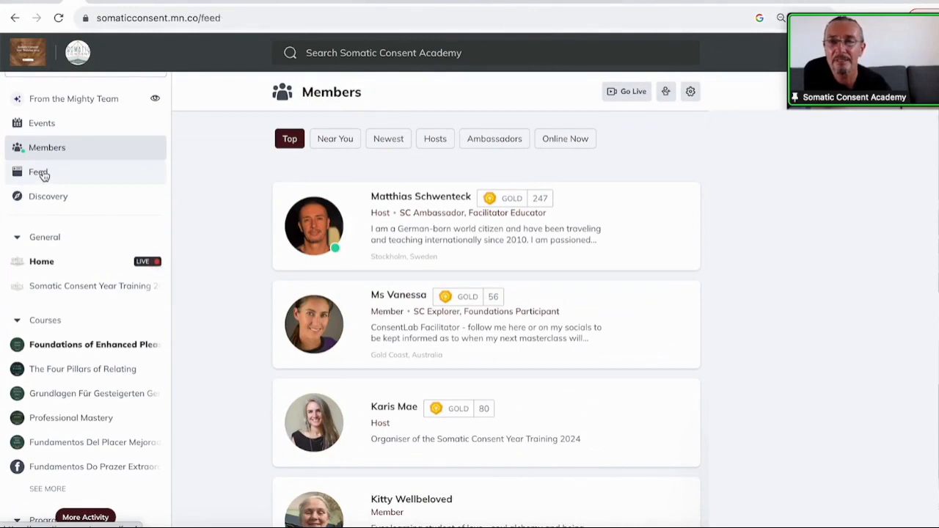
# Step: Scroll the Feed through featured cards, a member intro post and the weekly call discussion
pyautogui.click(39, 172)
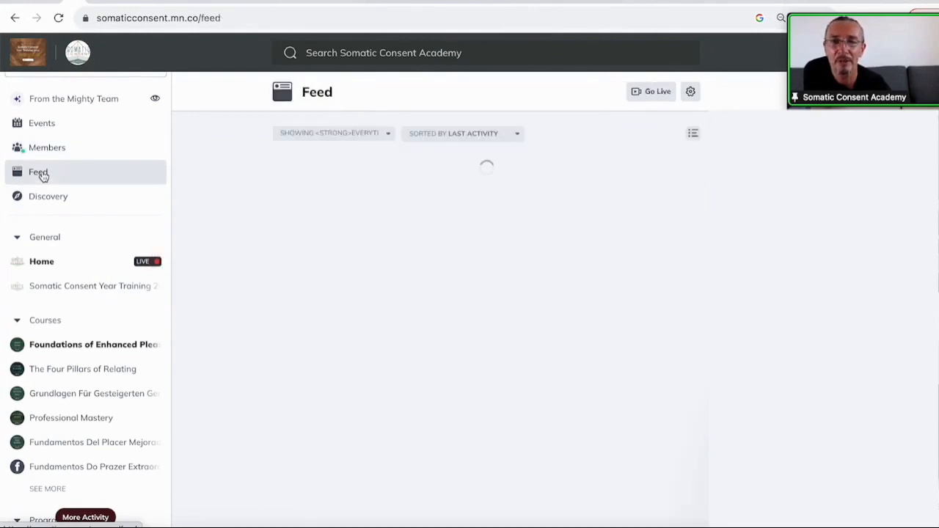
pyautogui.click(334, 133)
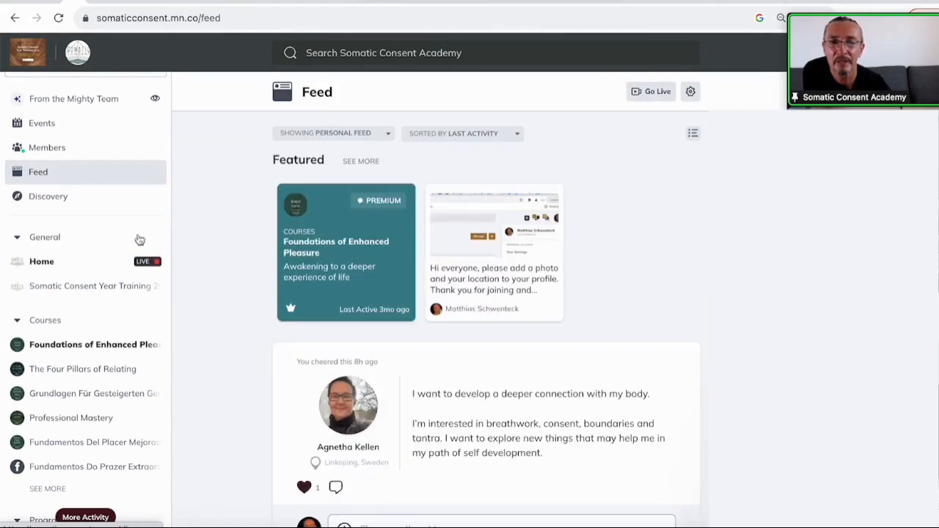
pyautogui.scroll(-3)
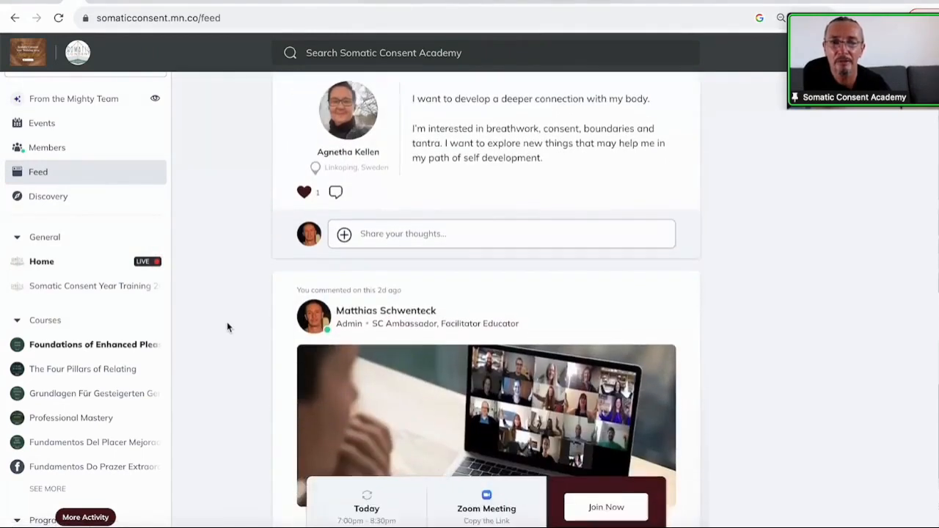
pyautogui.scroll(-3)
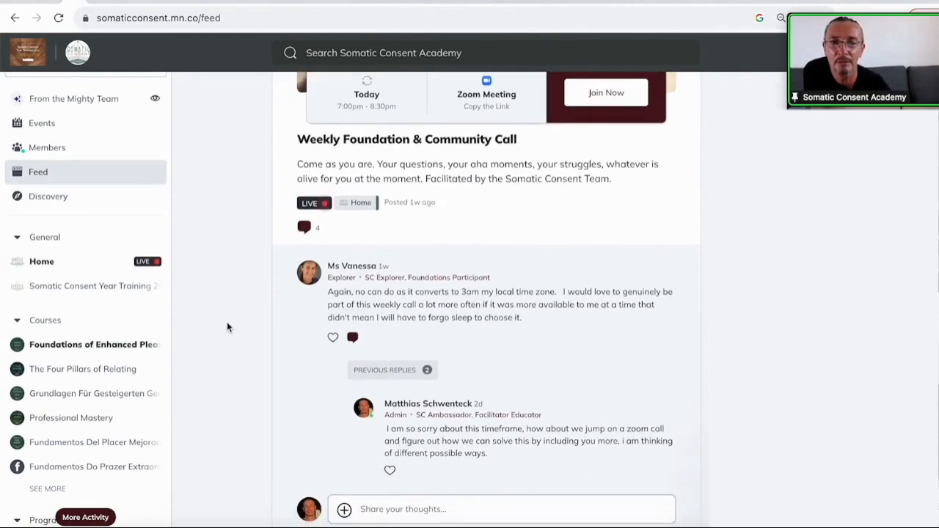
pyautogui.scroll(-3)
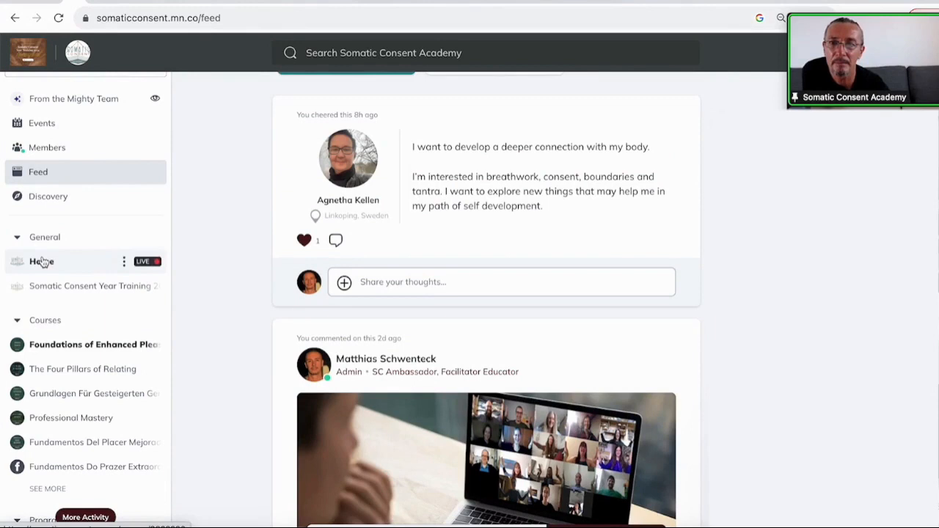
pyautogui.click(42, 262)
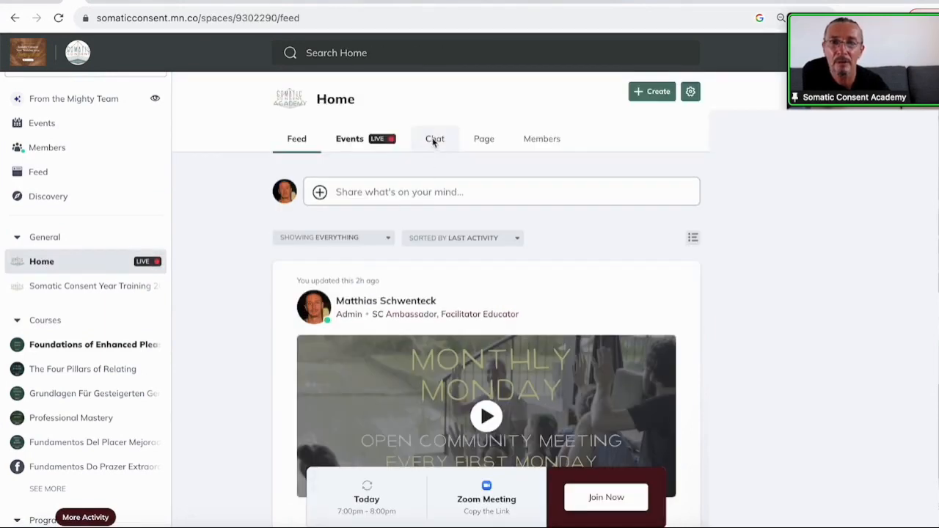
pyautogui.click(435, 138)
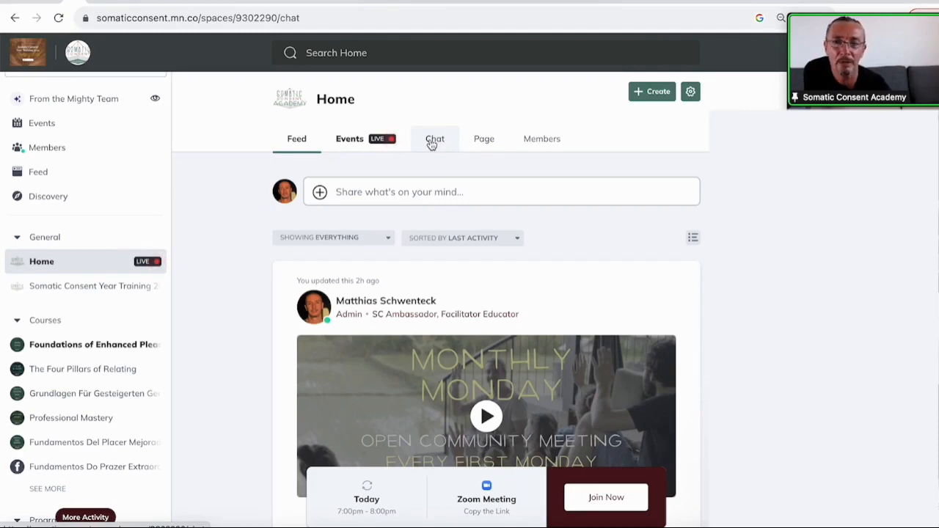
pyautogui.click(435, 139)
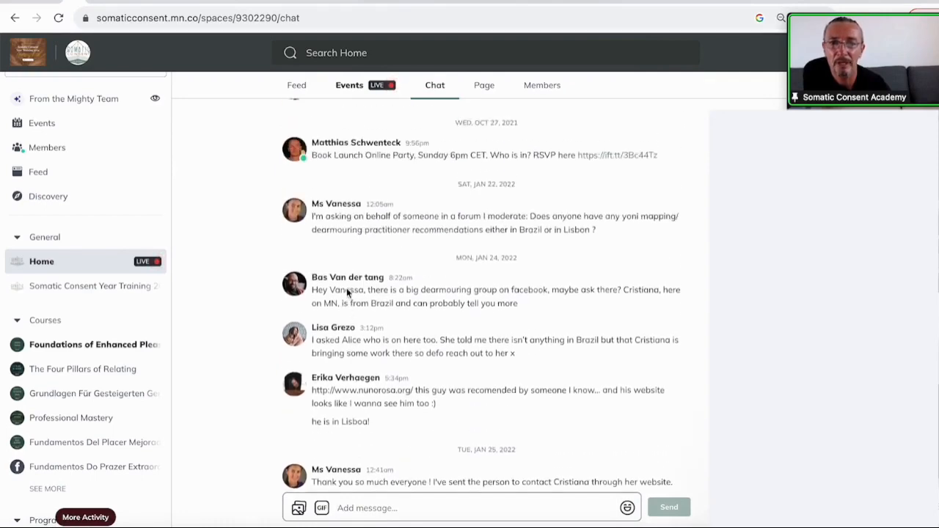
pyautogui.scroll(3)
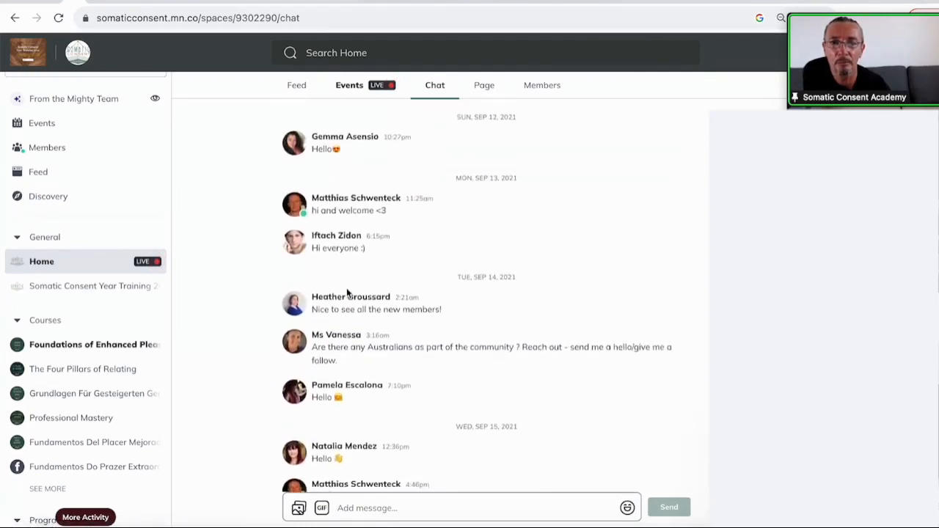
pyautogui.scroll(-3)
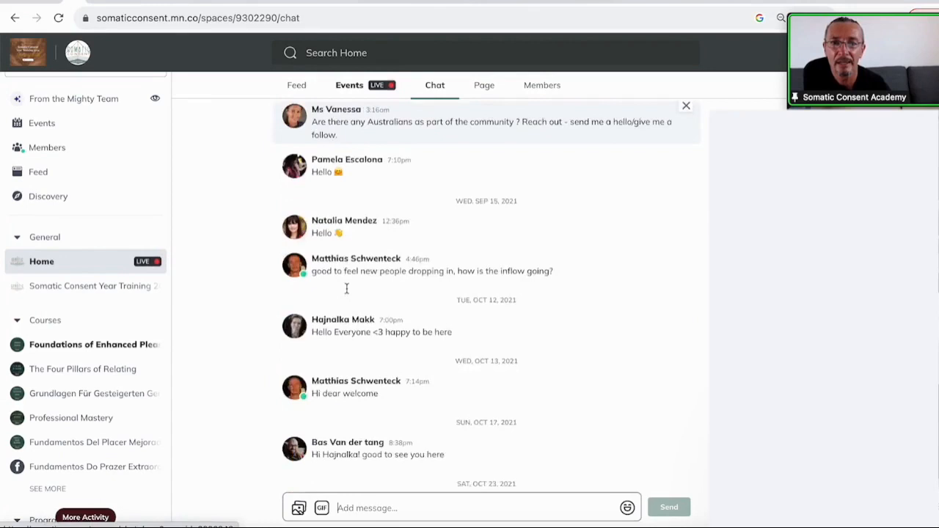
pyautogui.scroll(-3)
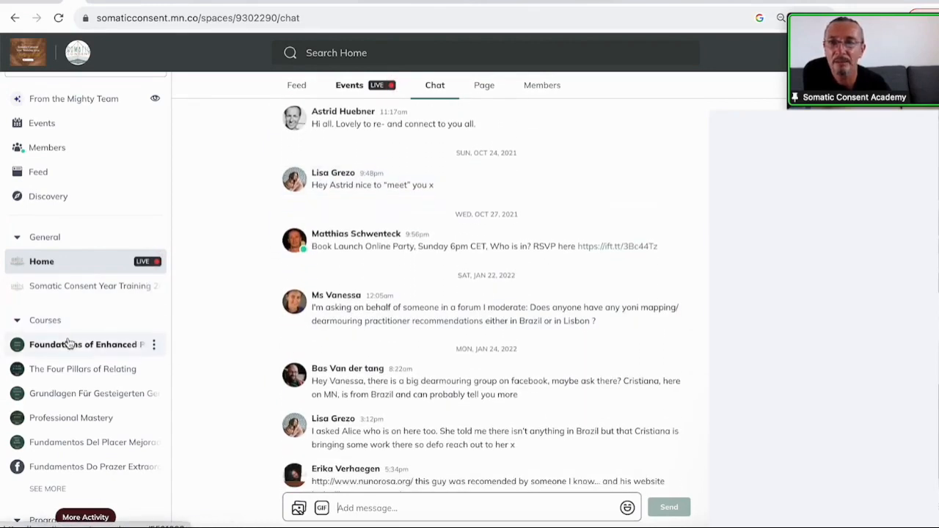
pyautogui.moveTo(85, 344)
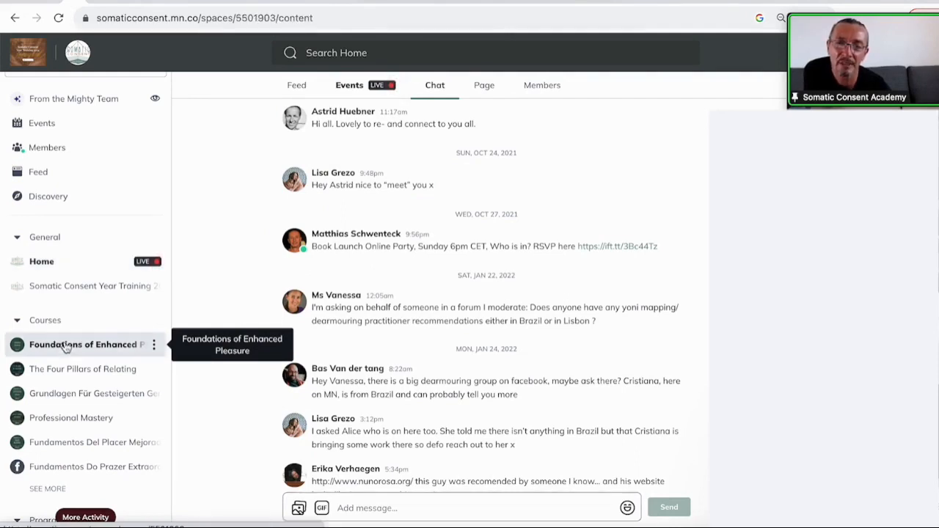
# Step: Open Foundations of Enhanced Pleasure and scroll its table of contents through Modules 1 to 5
pyautogui.click(86, 344)
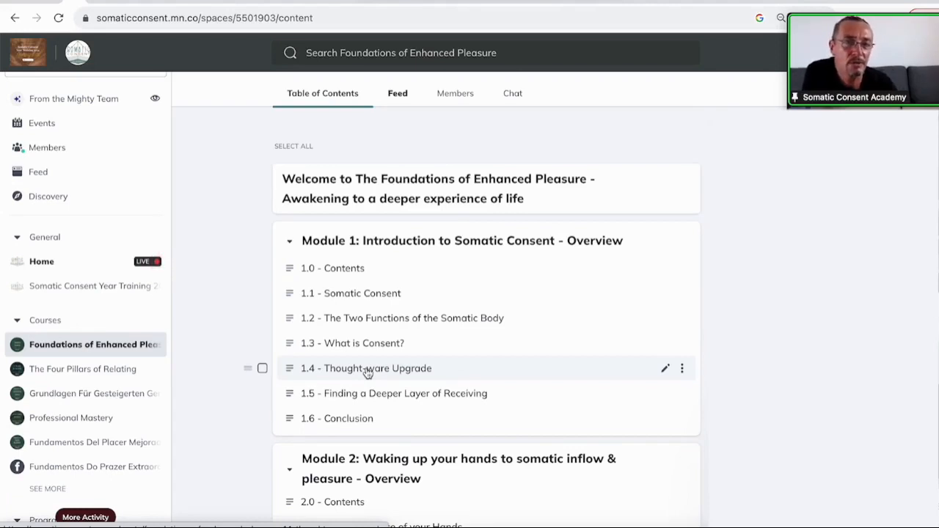
pyautogui.scroll(-3)
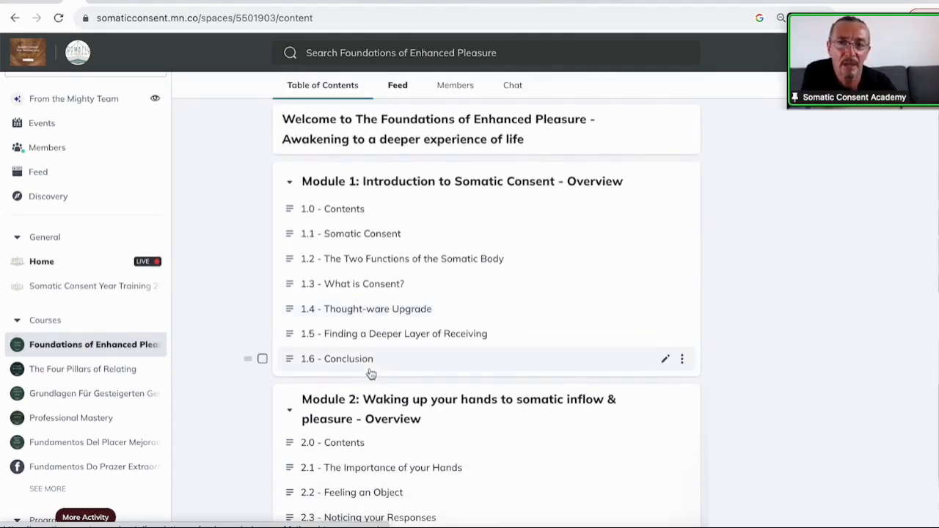
pyautogui.scroll(-3)
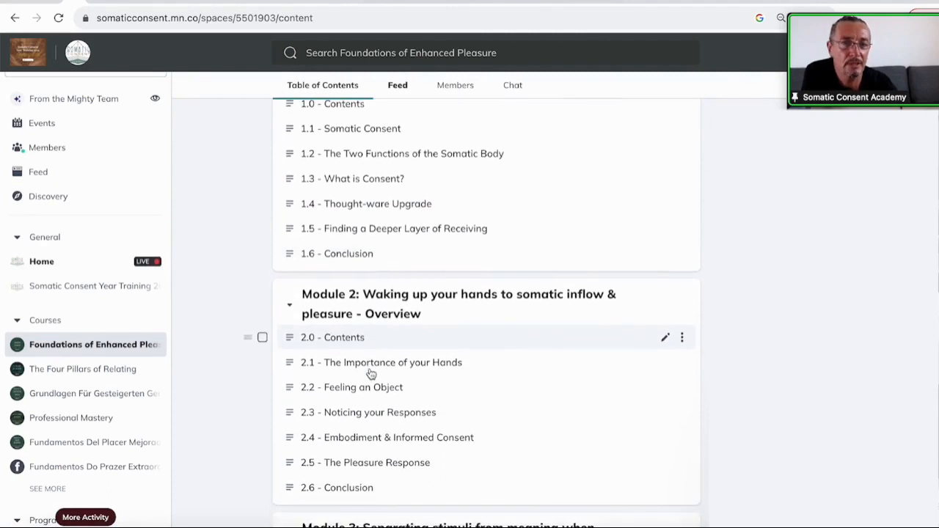
pyautogui.moveTo(371, 362)
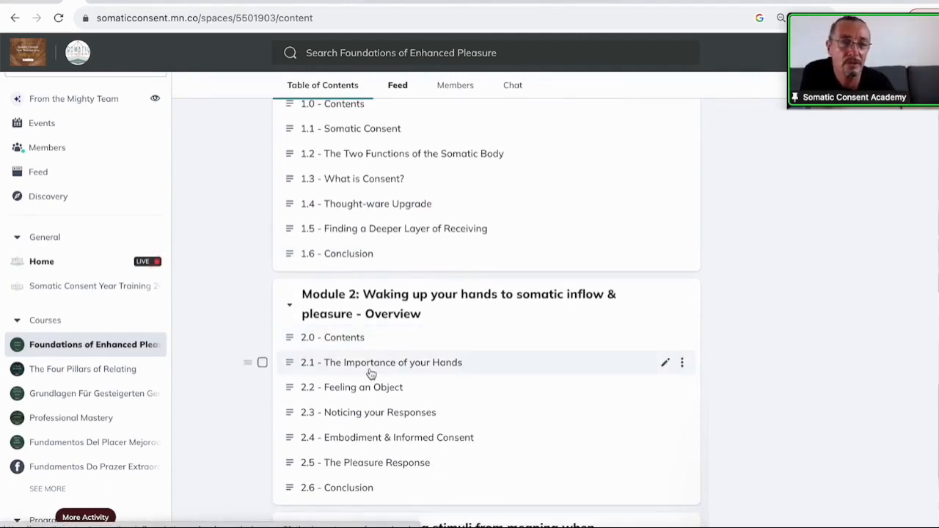
pyautogui.scroll(-3)
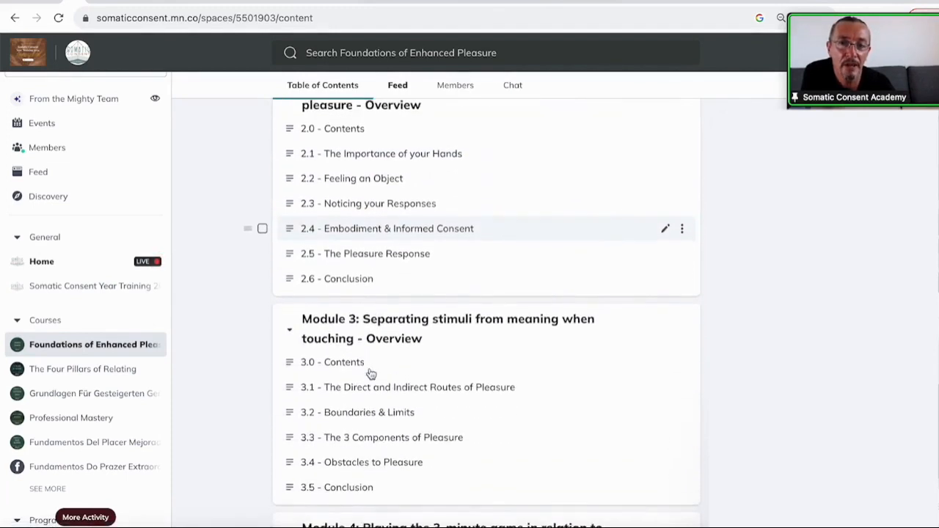
pyautogui.scroll(-3)
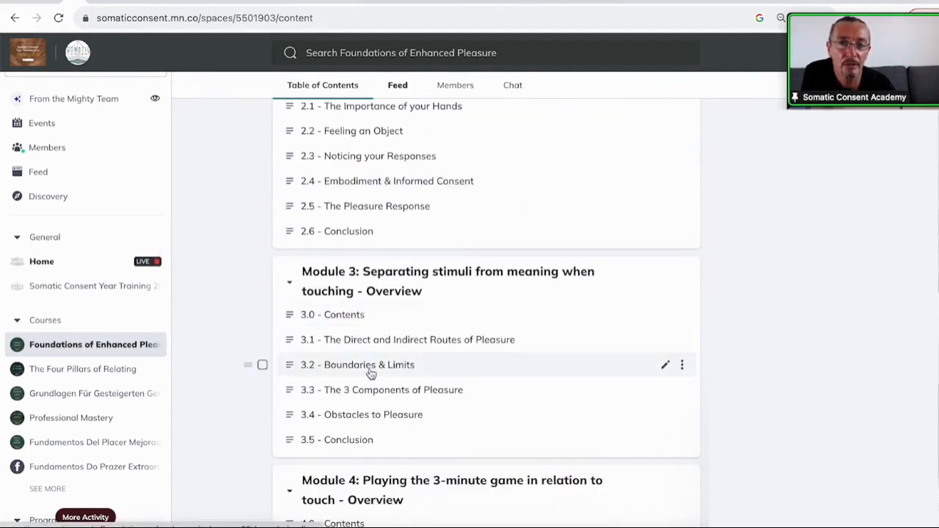
pyautogui.moveTo(360, 343)
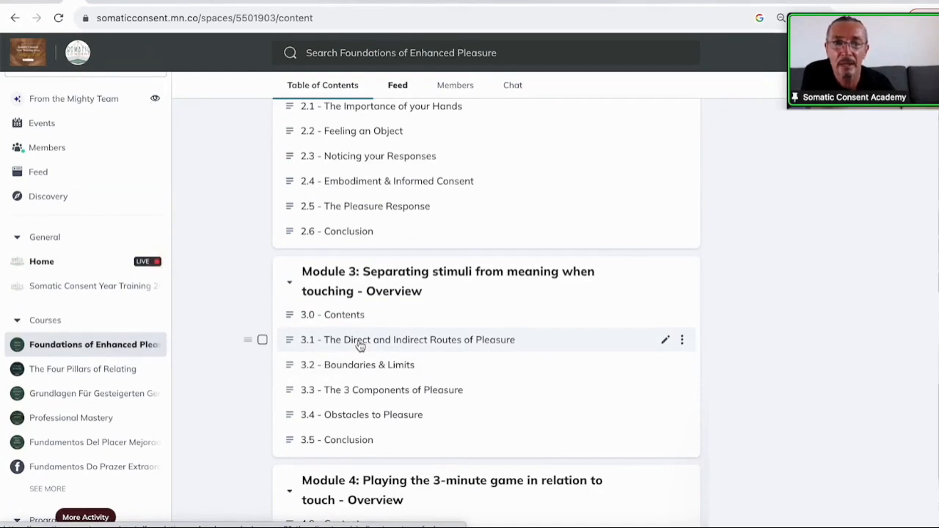
pyautogui.moveTo(360, 365)
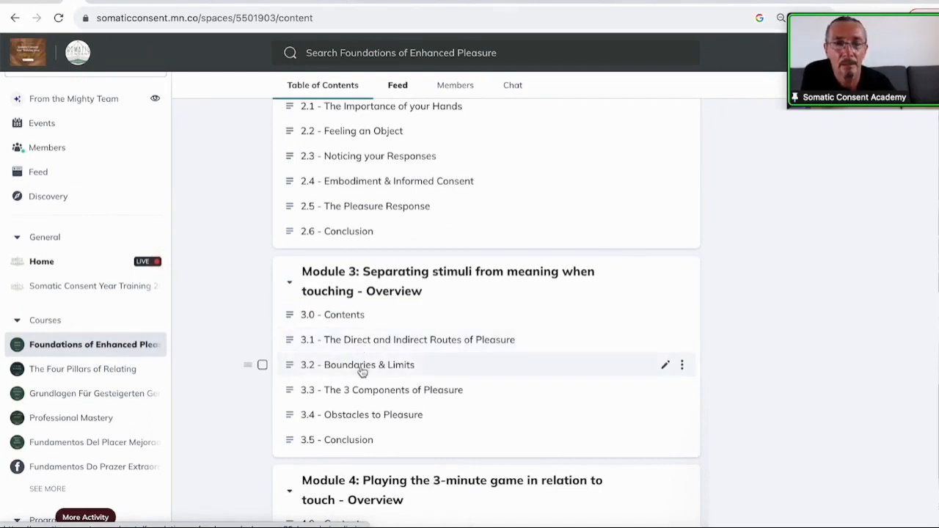
pyautogui.moveTo(384, 396)
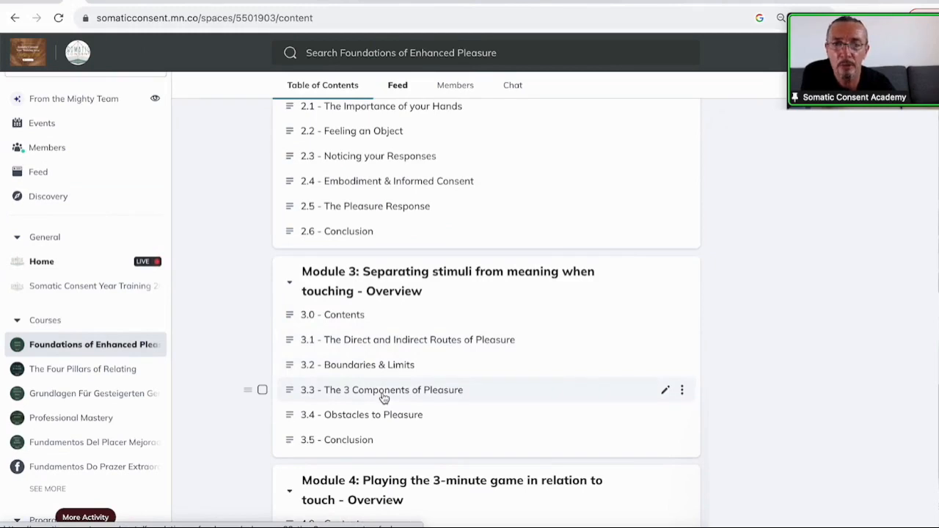
pyautogui.scroll(-3)
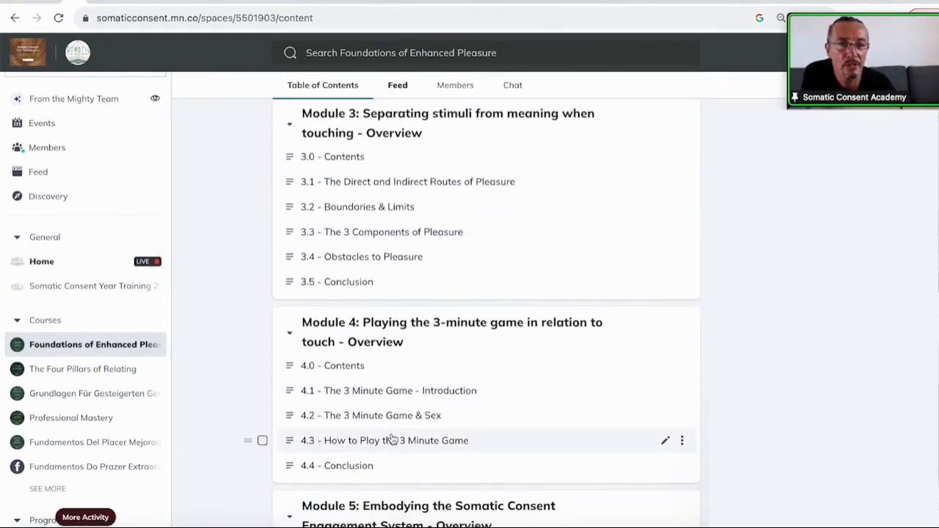
pyautogui.scroll(-3)
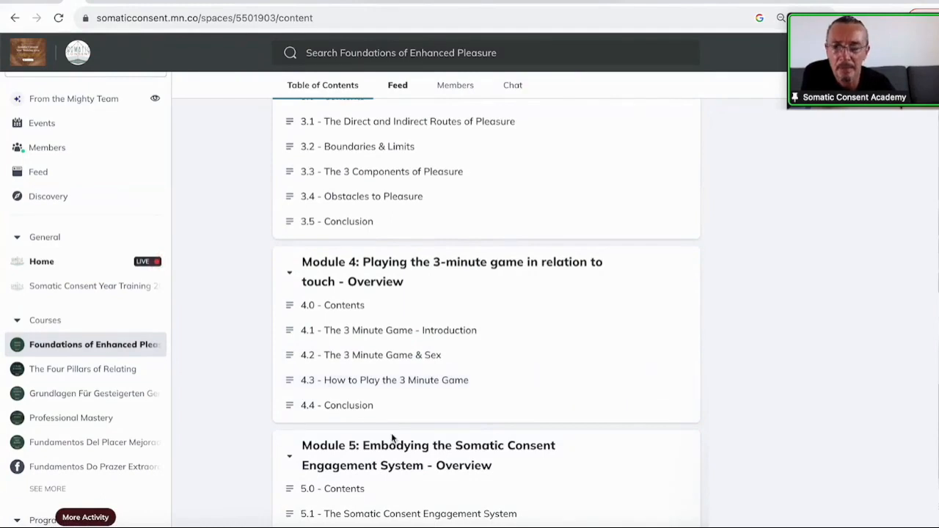
pyautogui.scroll(3)
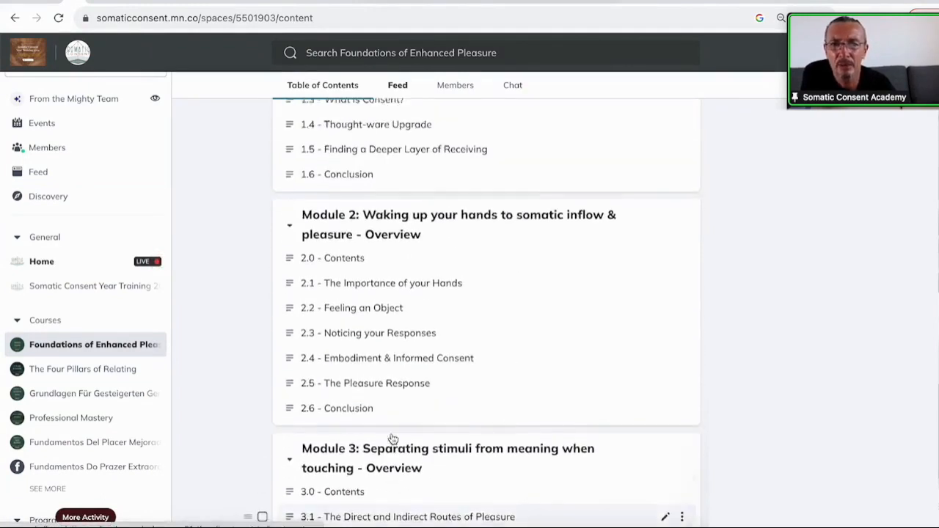
pyautogui.scroll(3)
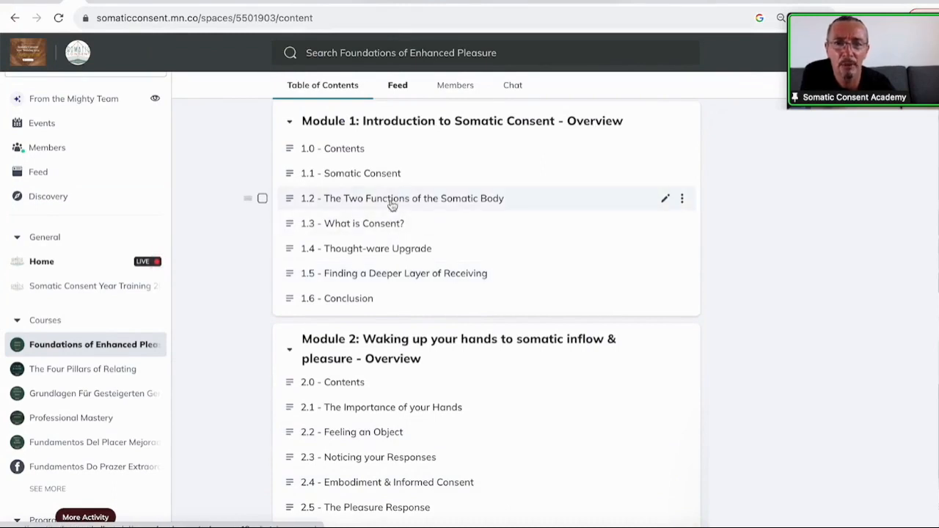
pyautogui.moveTo(398, 254)
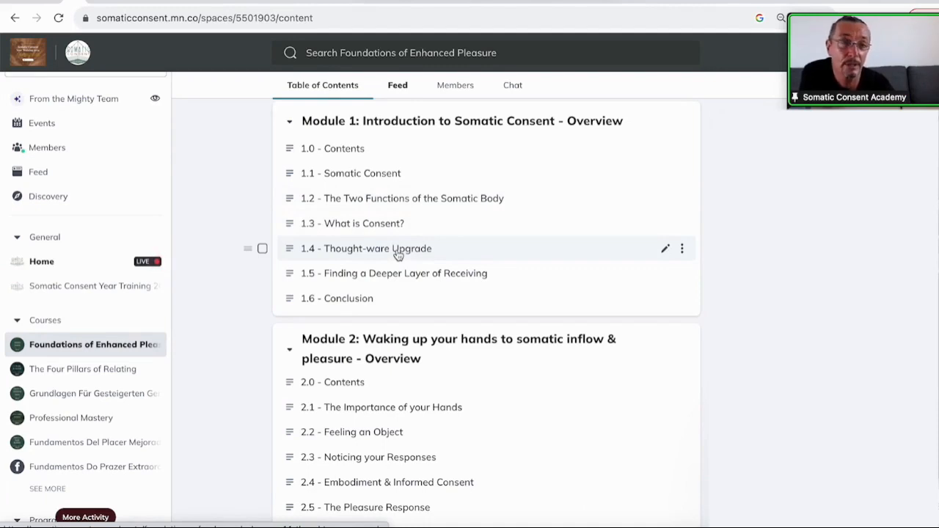
pyautogui.scroll(-3)
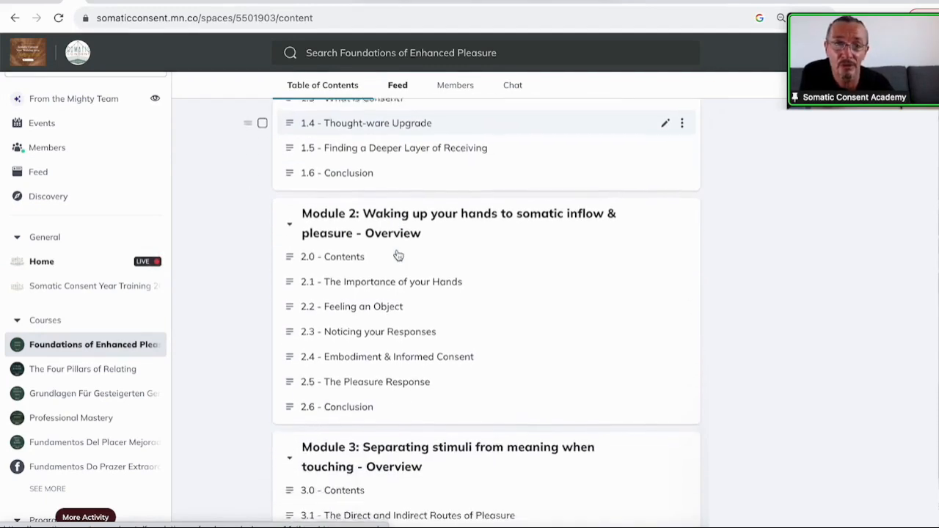
pyautogui.scroll(-3)
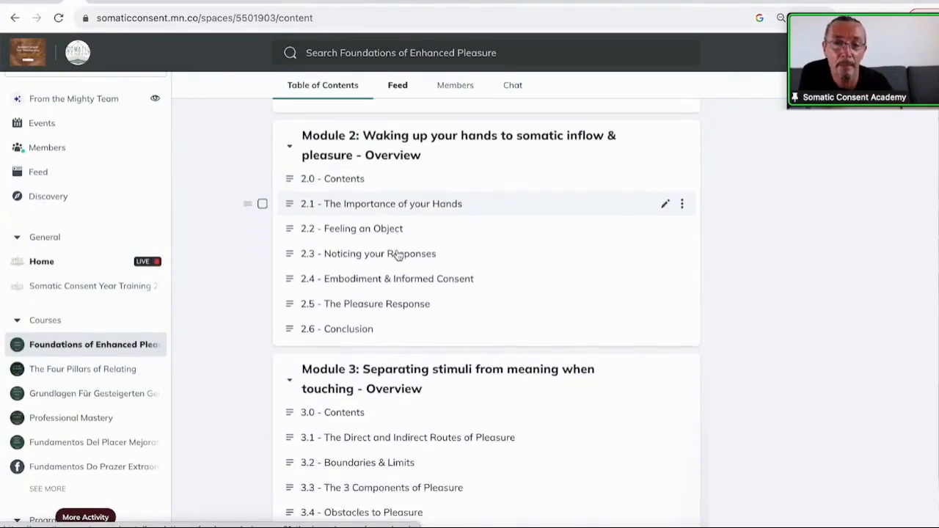
pyautogui.scroll(-3)
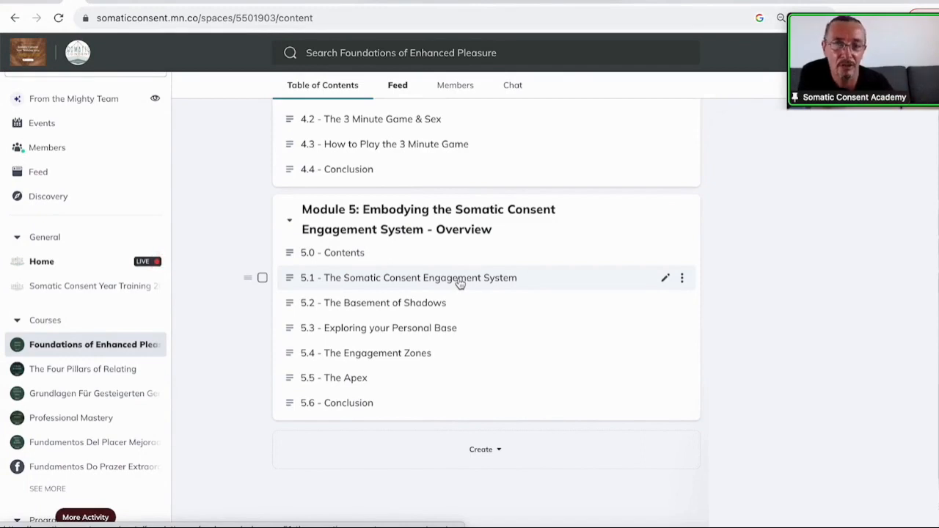
pyautogui.moveTo(370, 378)
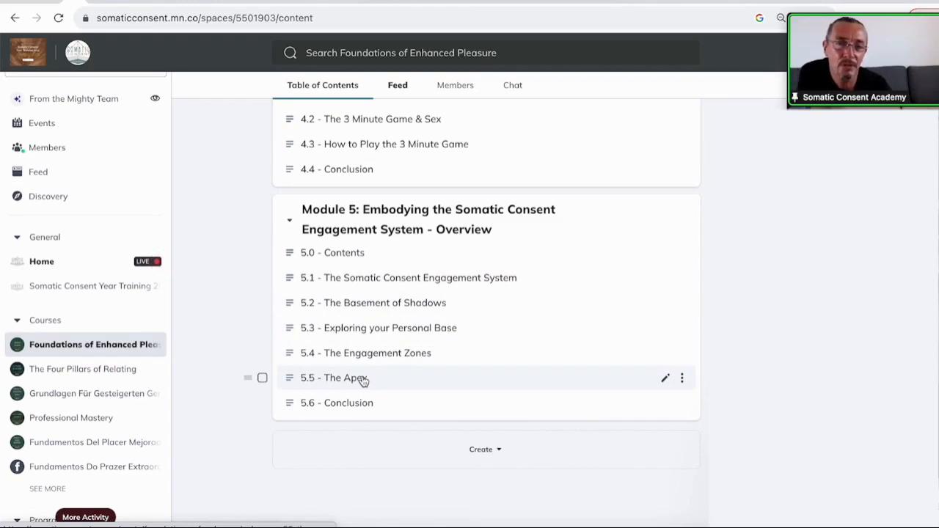
pyautogui.moveTo(388, 378)
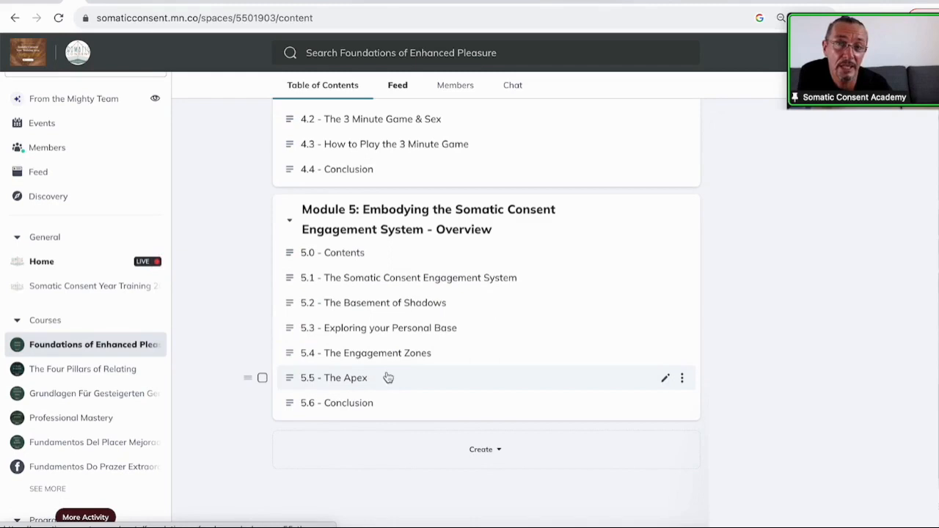
pyautogui.moveTo(358, 381)
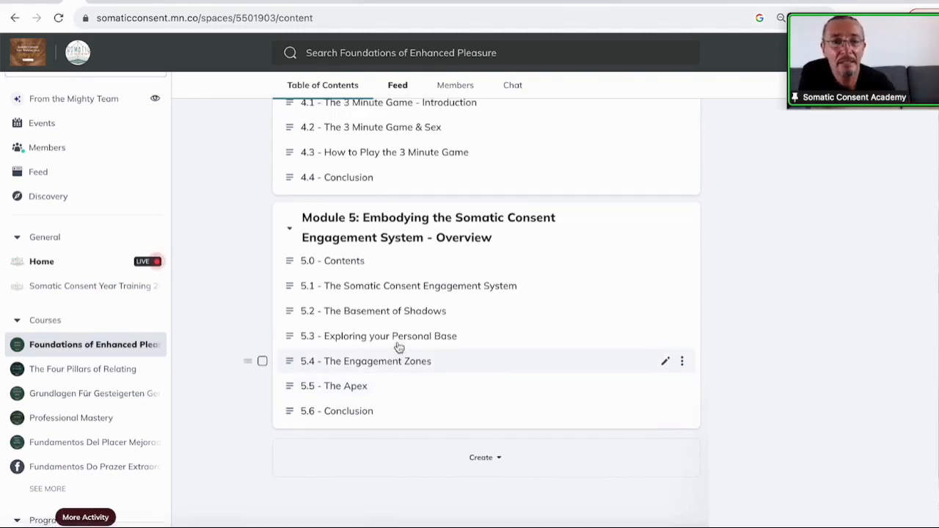
pyautogui.scroll(3)
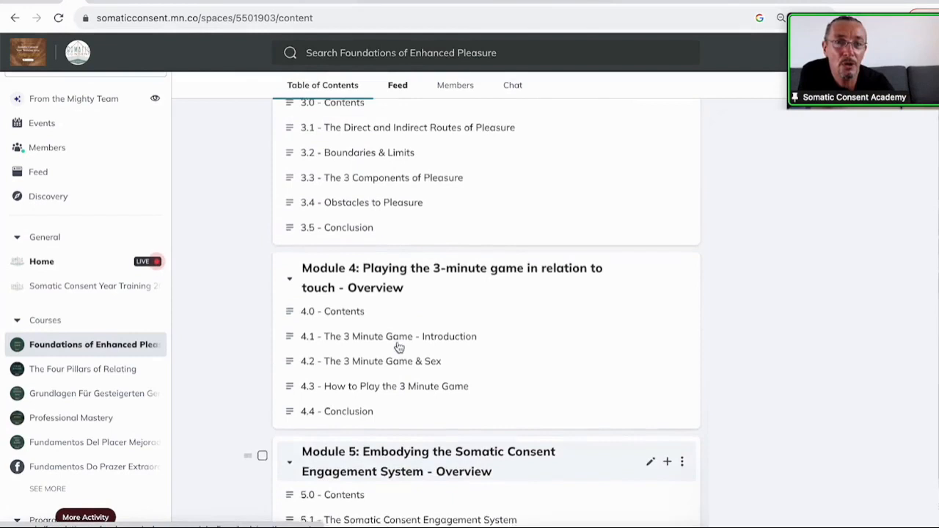
pyautogui.scroll(3)
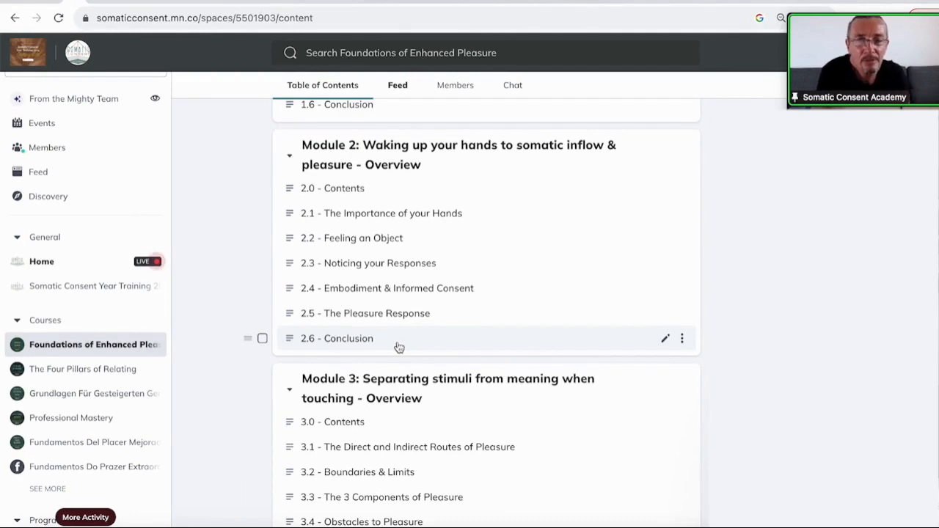
pyautogui.scroll(-3)
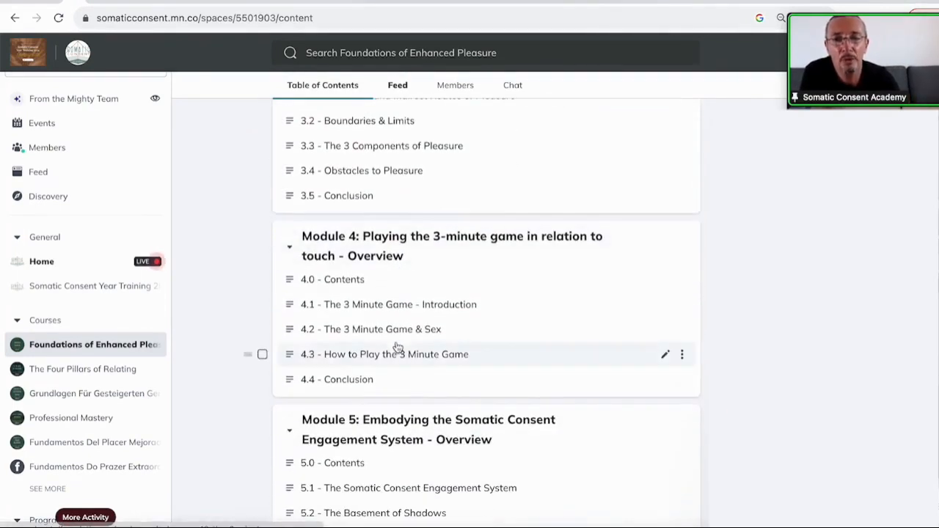
pyautogui.moveTo(379, 365)
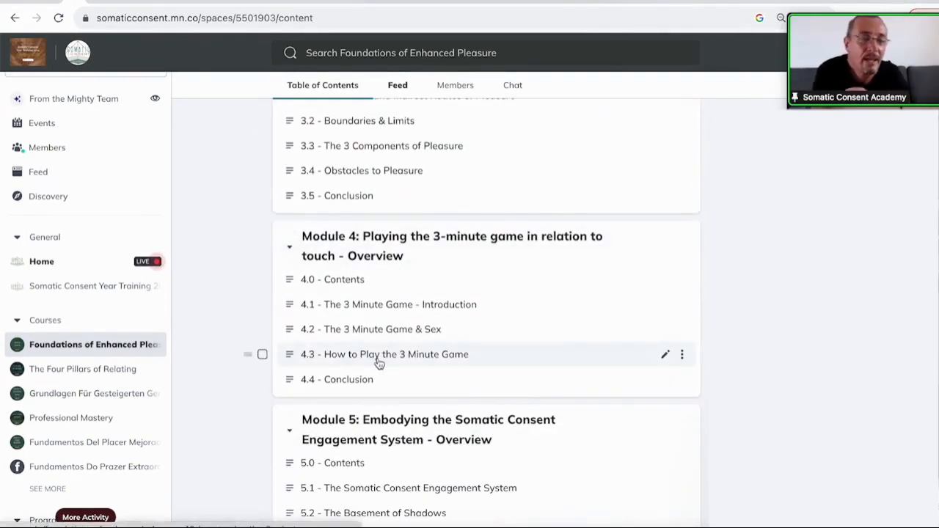